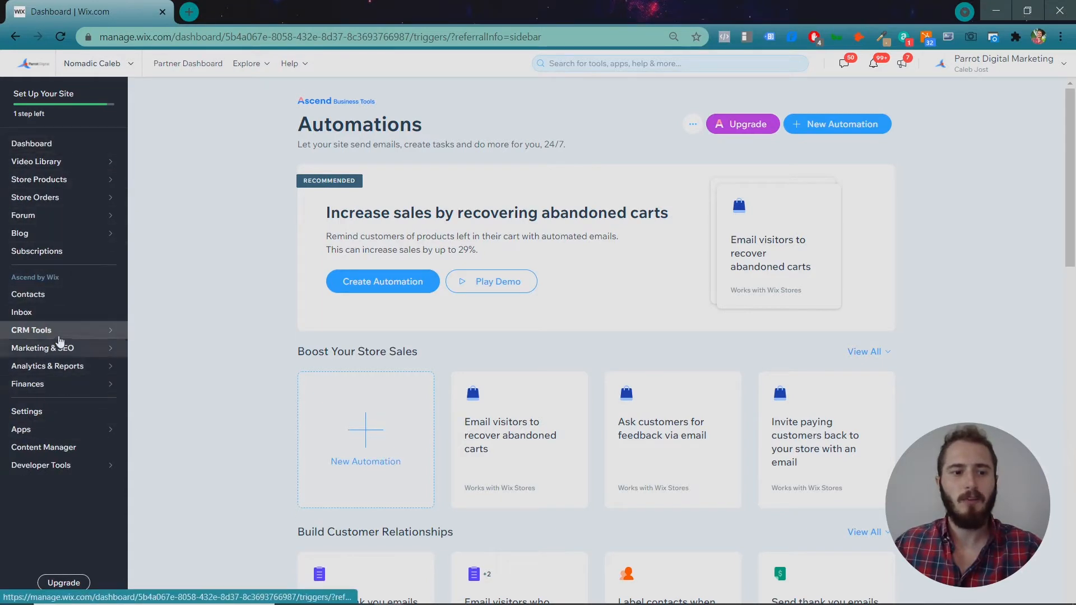
Expand CRM Tools in the dashboard sidebar to reach the Automations page
click(31, 330)
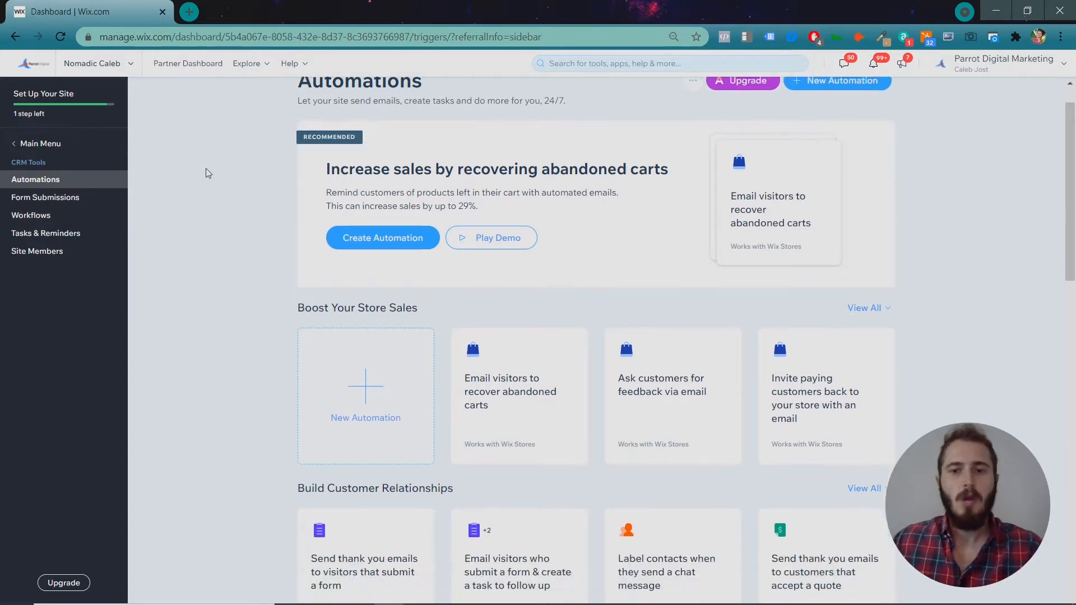
scroll(down, 3)
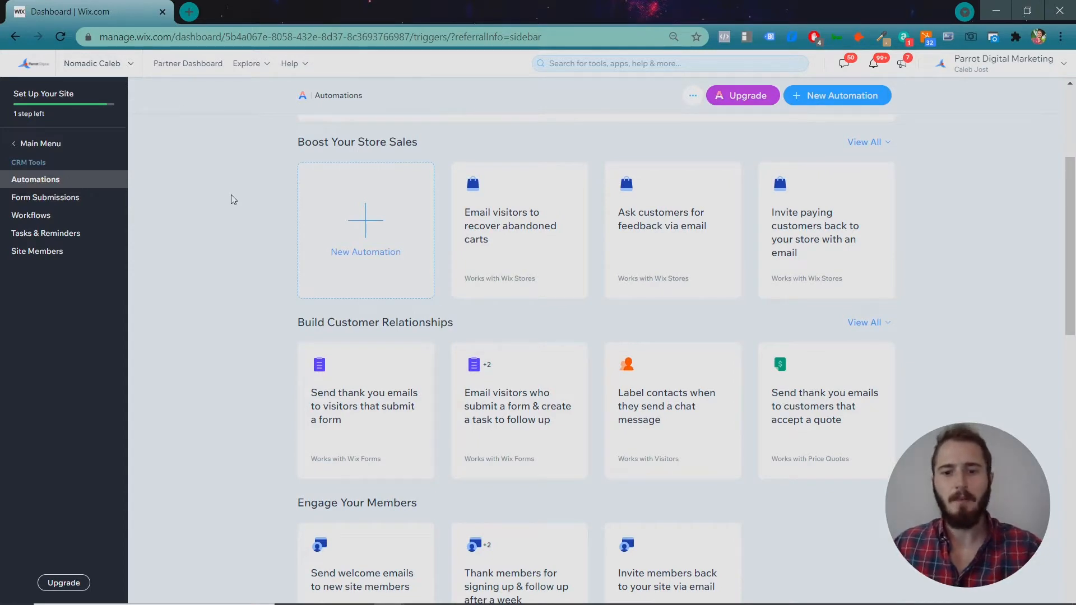
mouse_move(519, 230)
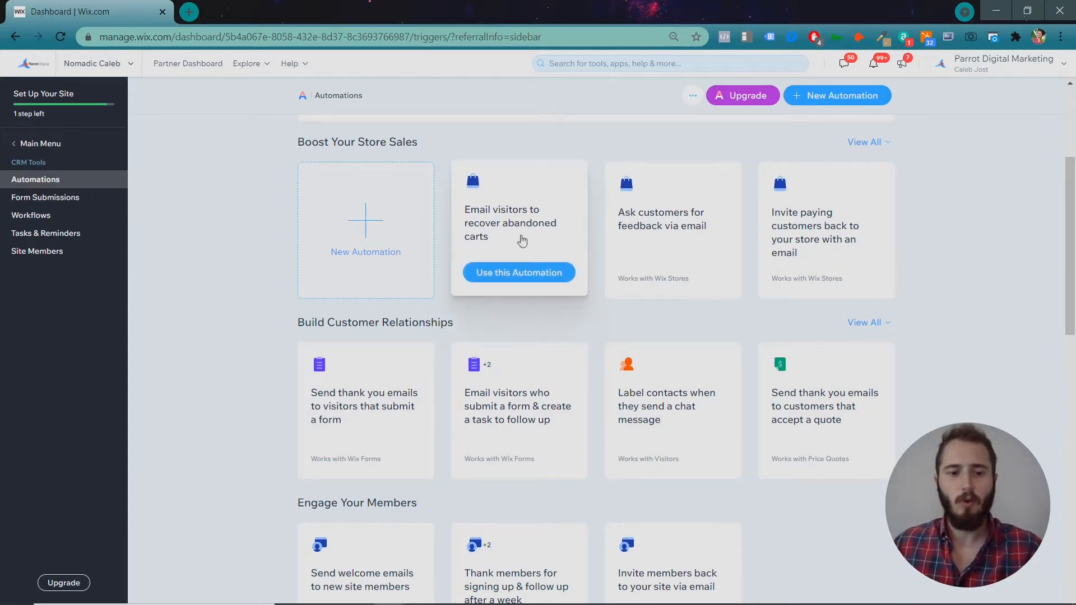
scroll(down, 3)
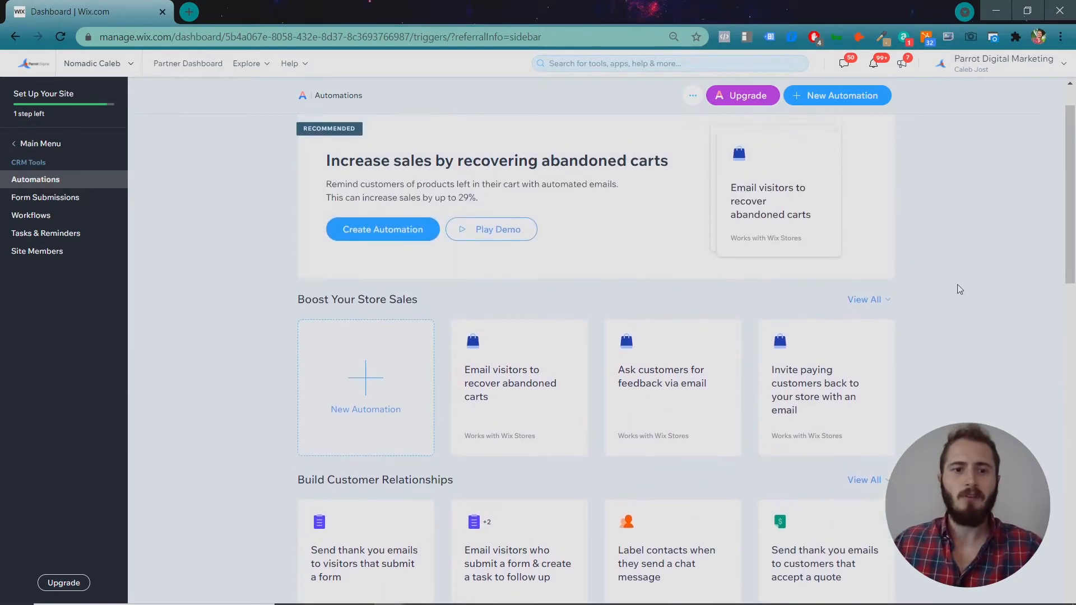
scroll(down, 3)
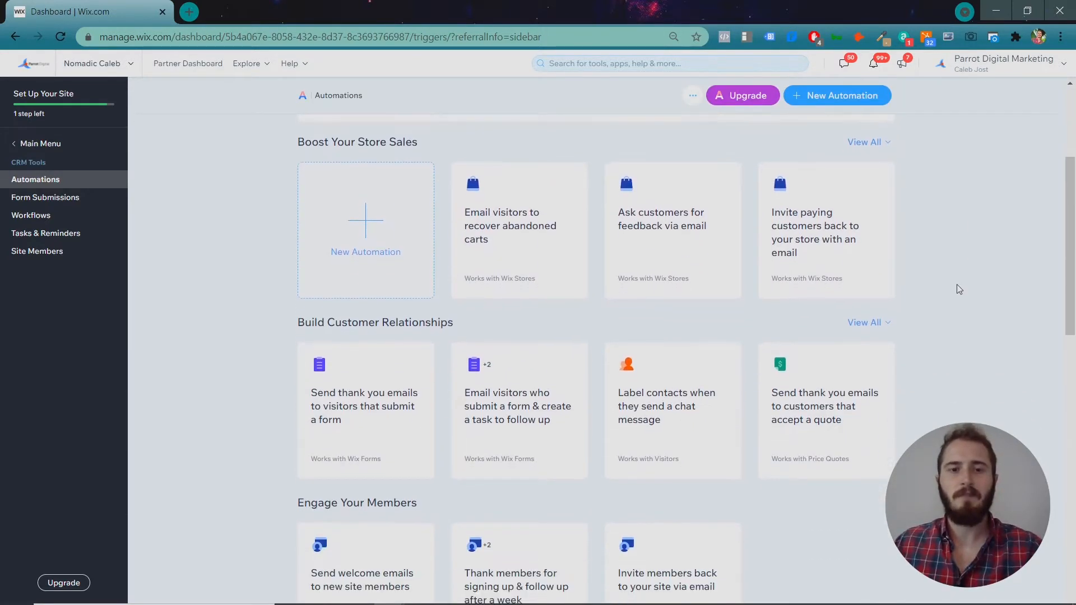
mouse_move(511, 217)
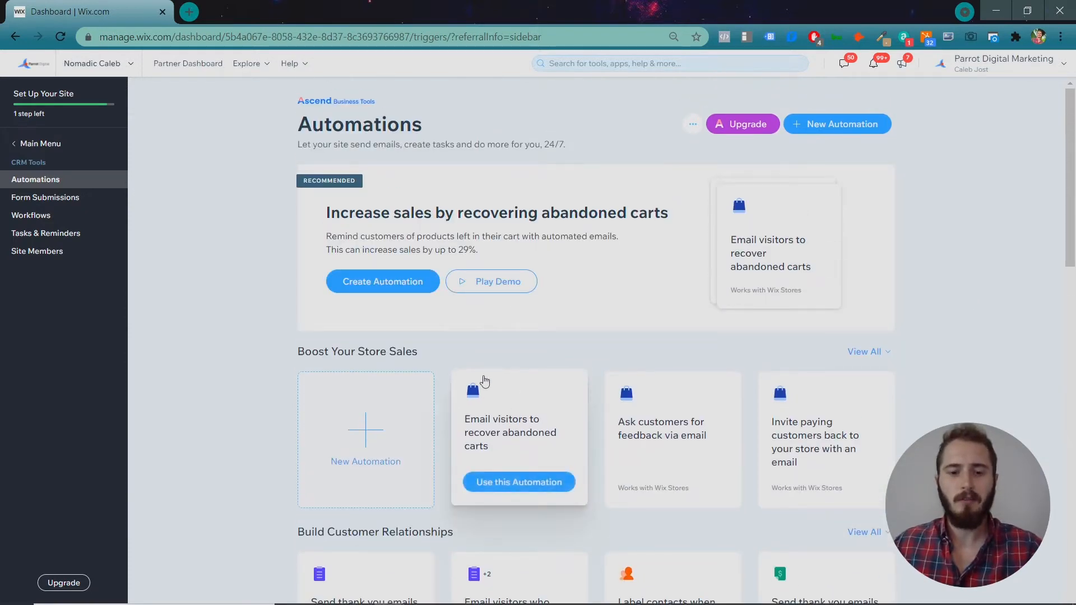
scroll(down, 3)
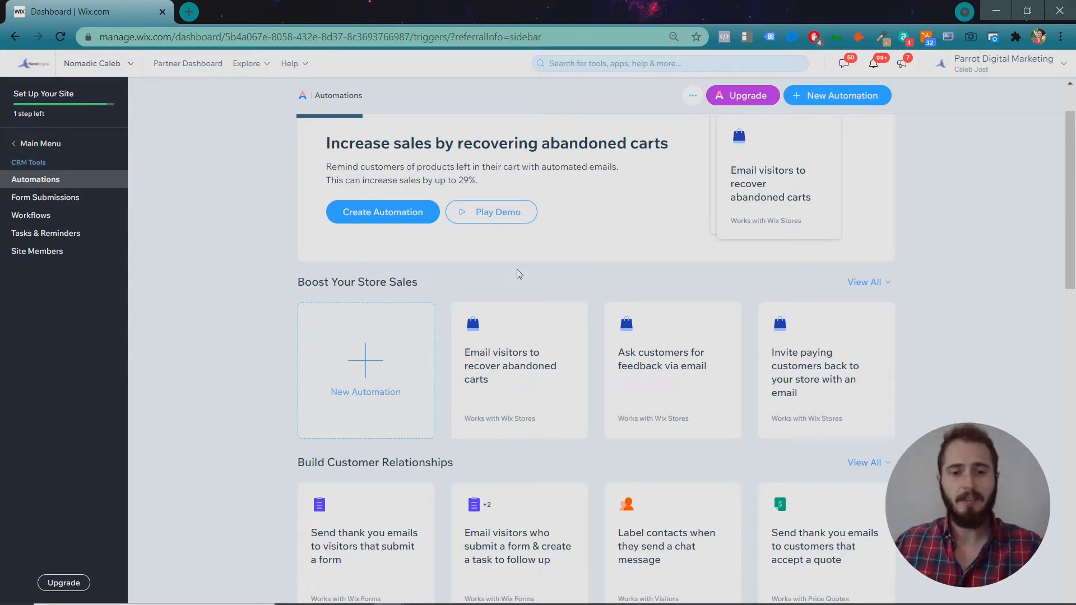
scroll(down, 3)
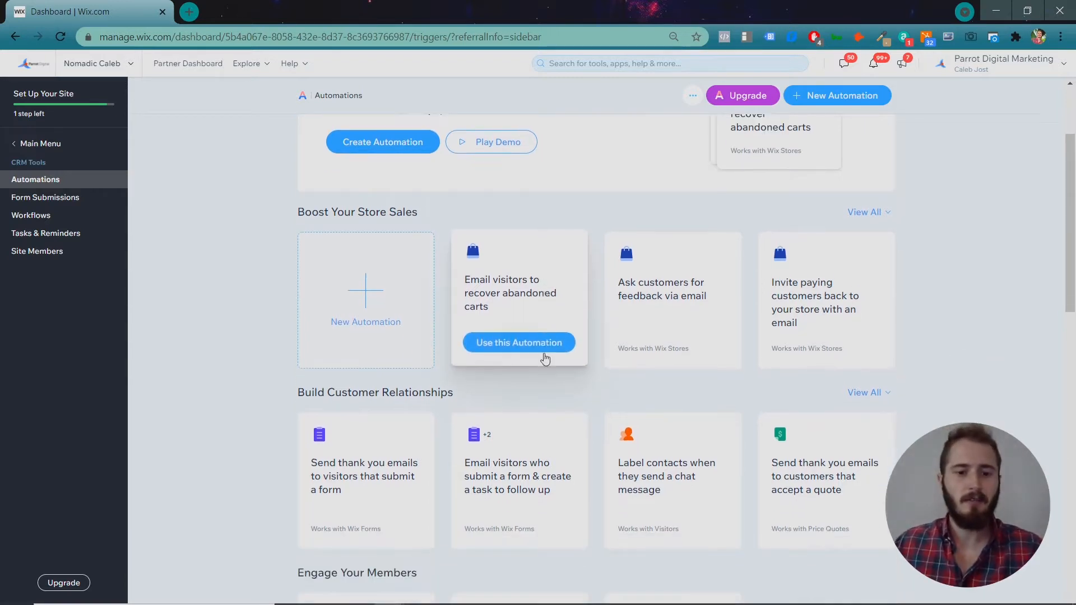
scroll(down, 3)
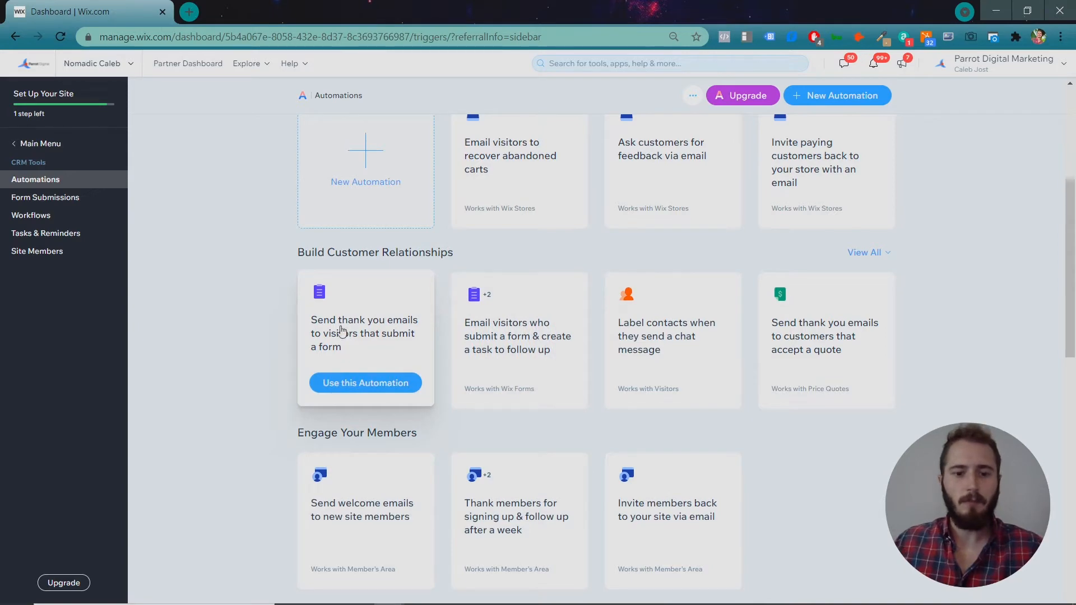
scroll(down, 3)
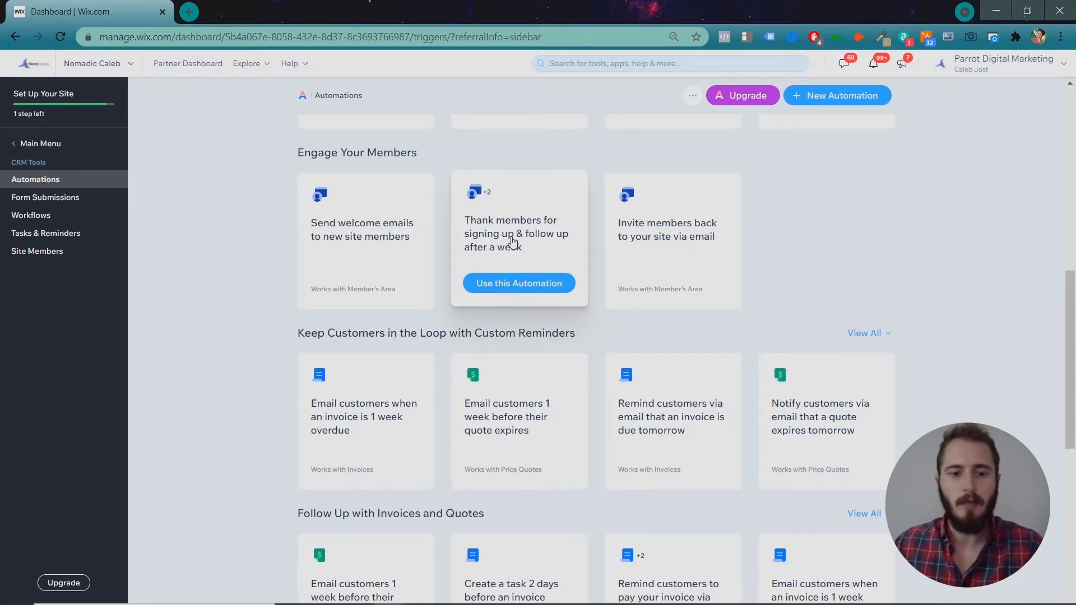
scroll(down, 3)
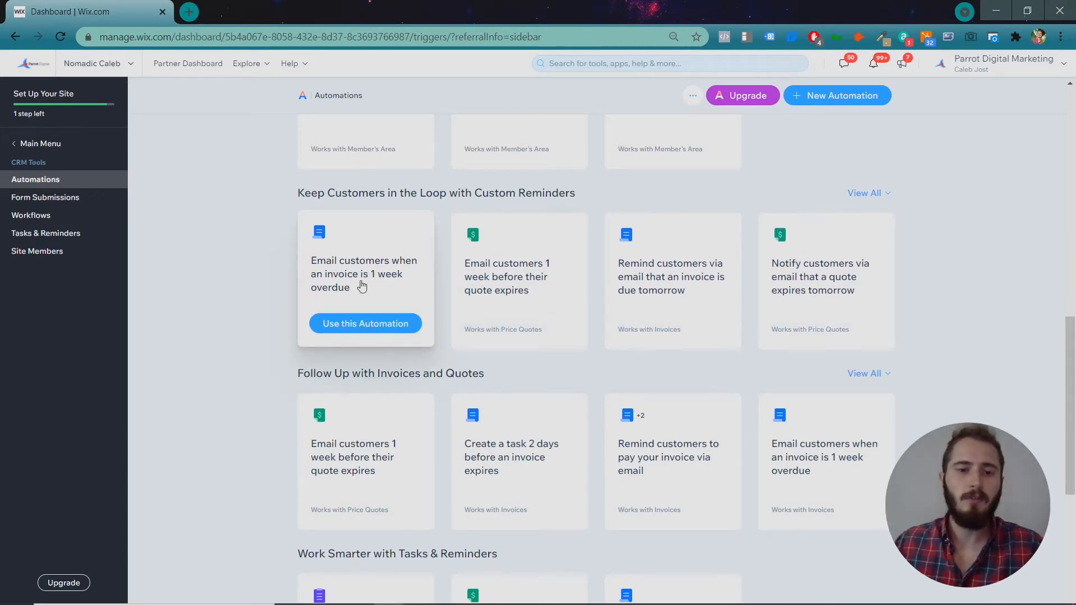
mouse_move(275, 285)
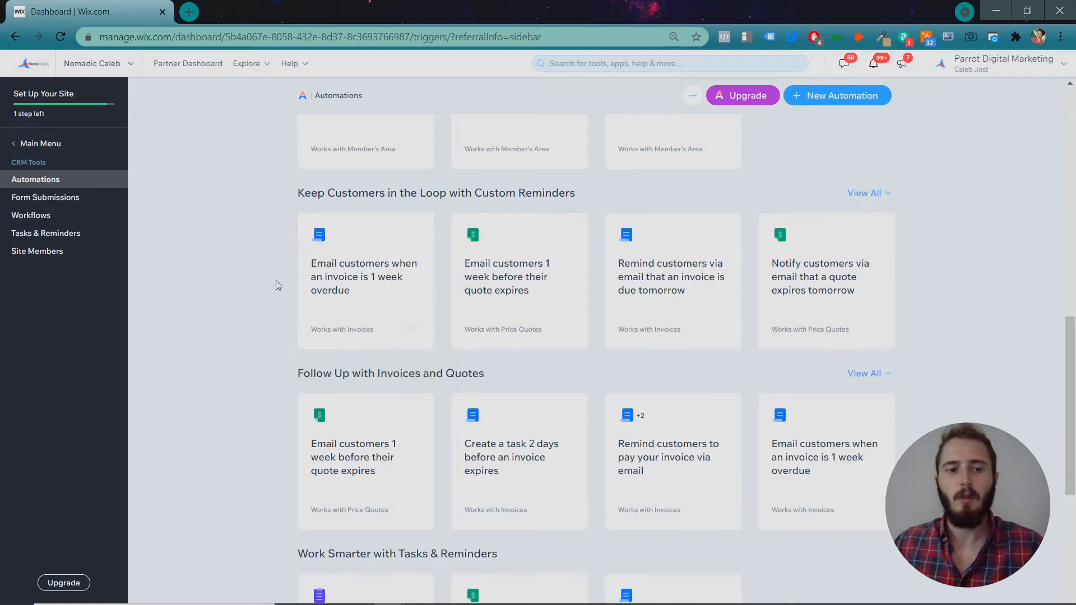
mouse_move(394, 247)
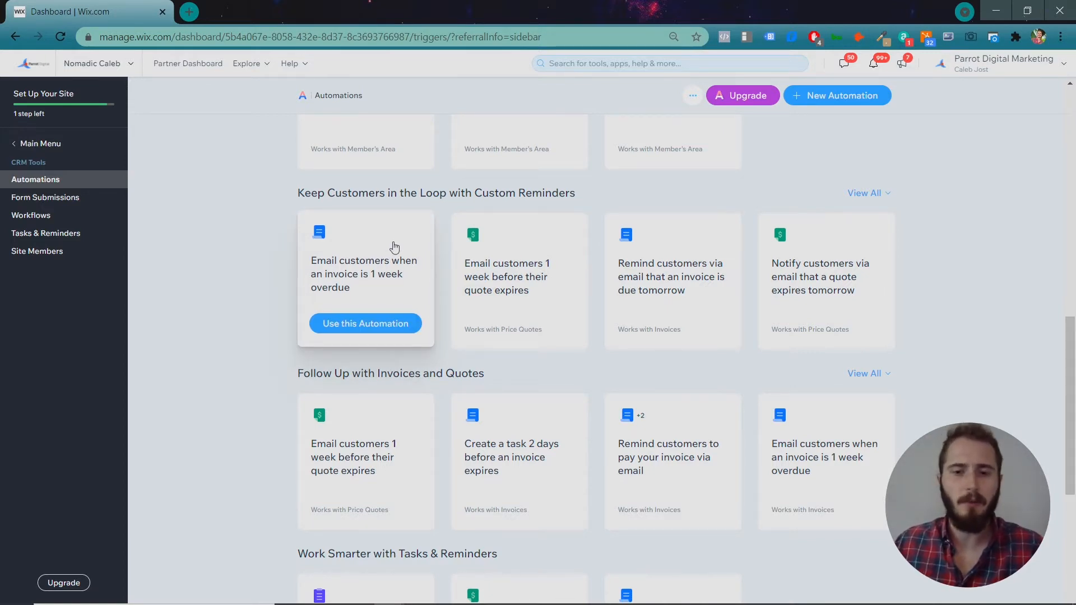
scroll(down, 3)
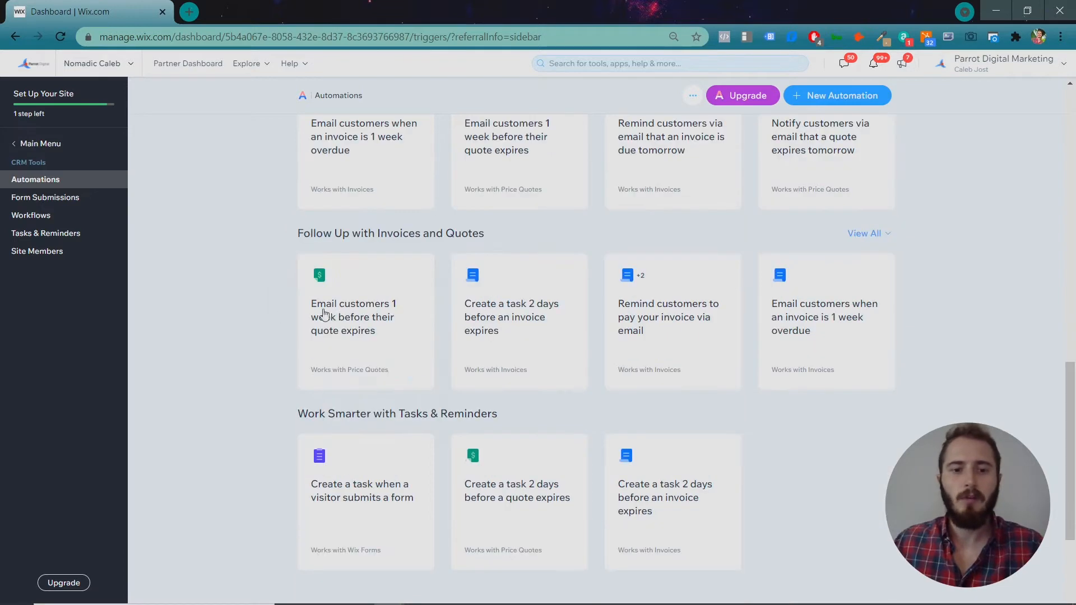
mouse_move(826, 302)
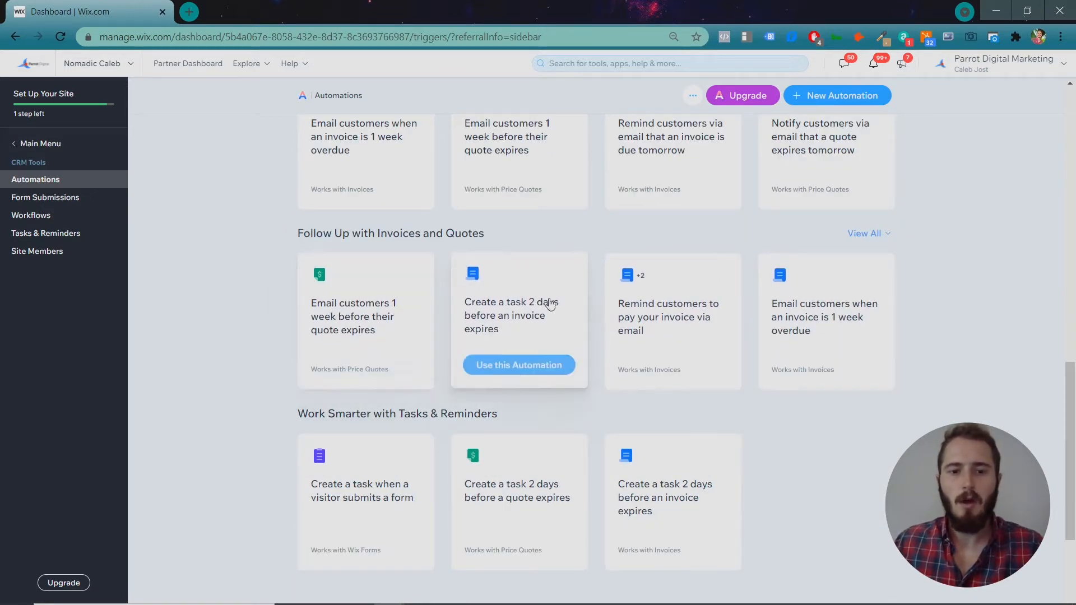
scroll(down, 3)
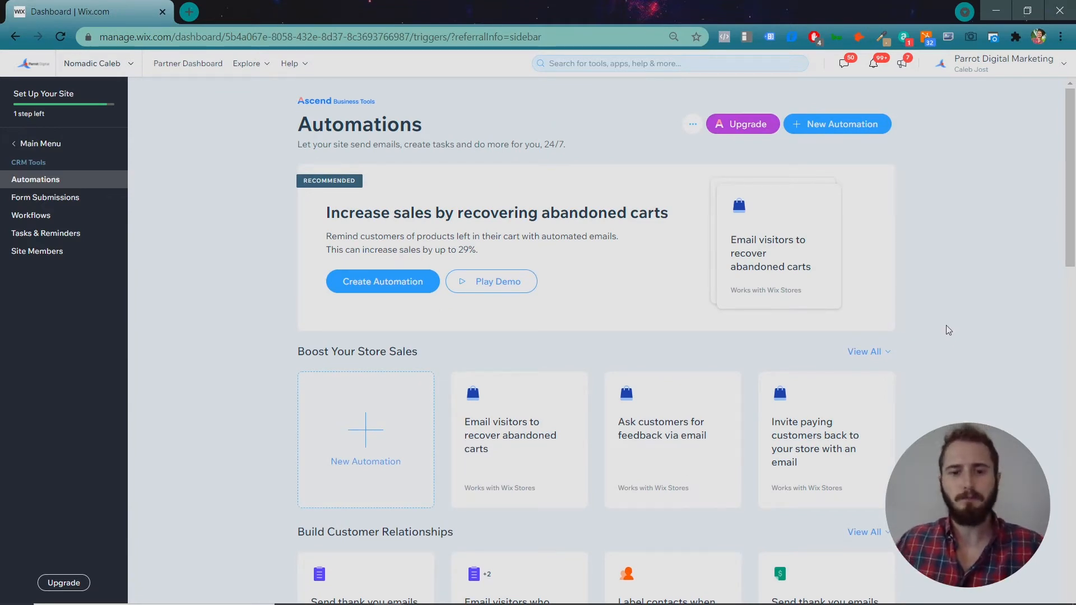
mouse_move(926, 323)
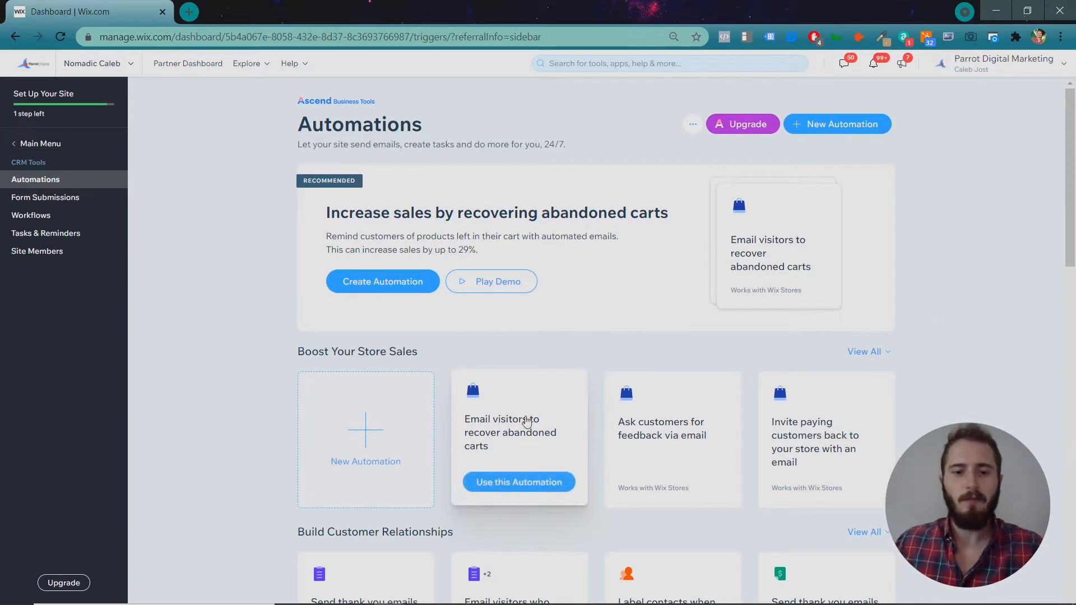
scroll(down, 3)
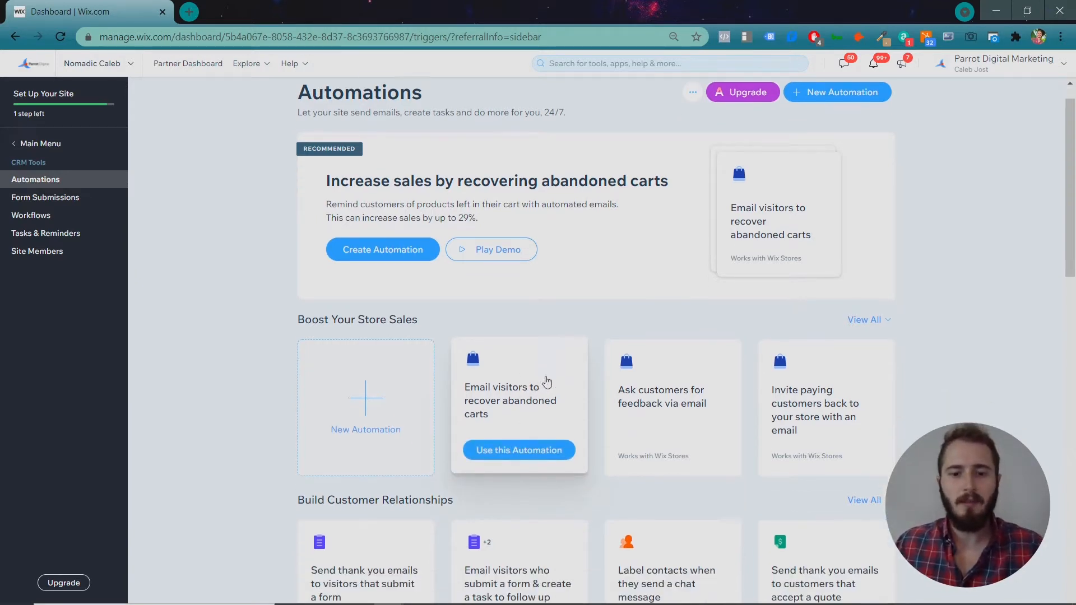
scroll(down, 3)
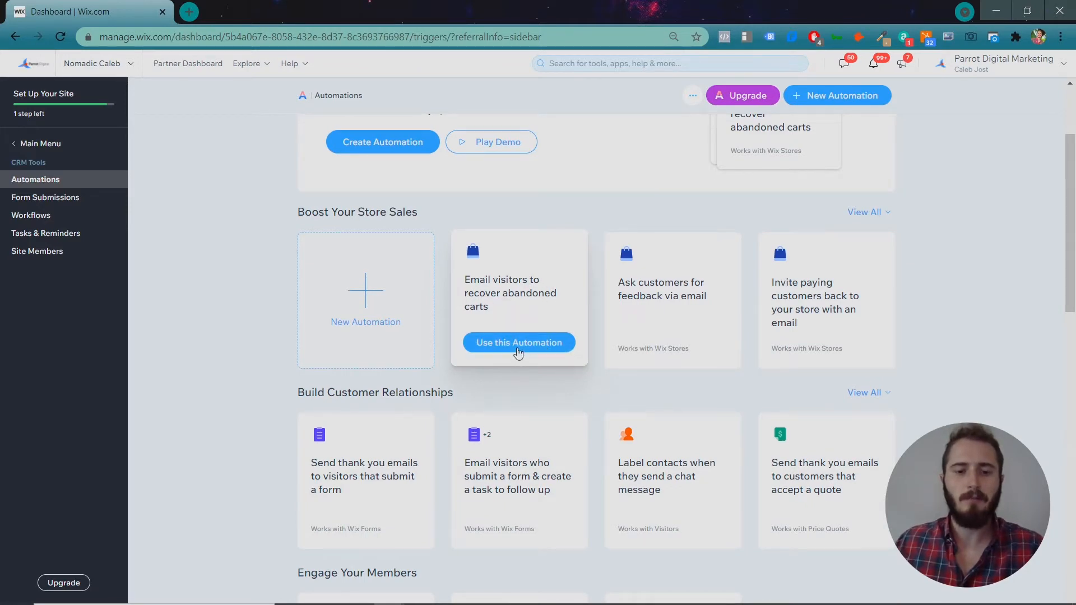
Start the abandoned-cart recovery automation and view its Wix Stores 'Customer abandons a cart' trigger
click(518, 343)
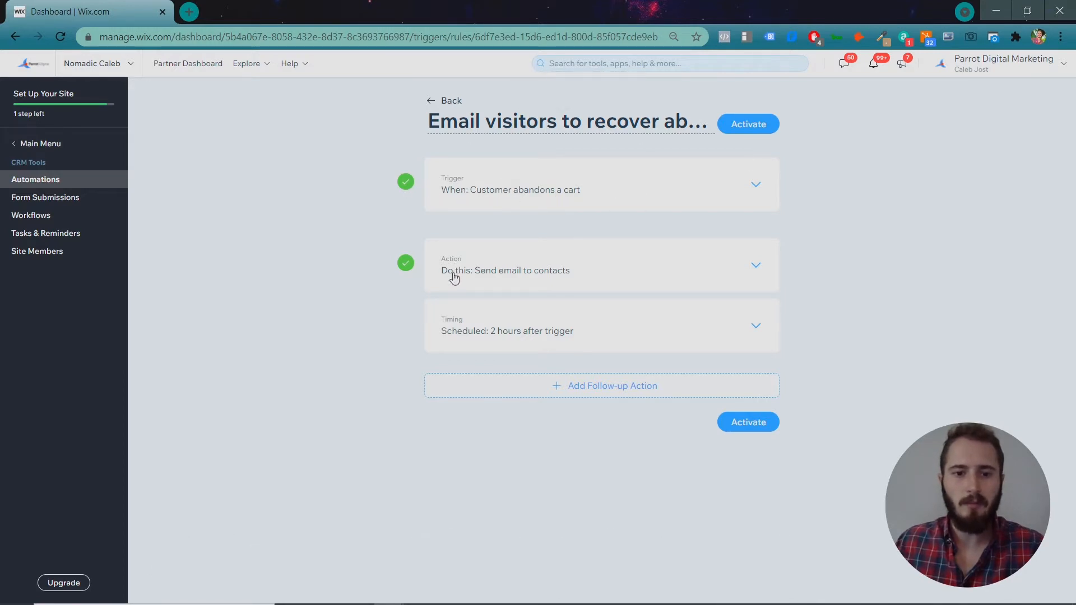
mouse_move(612, 384)
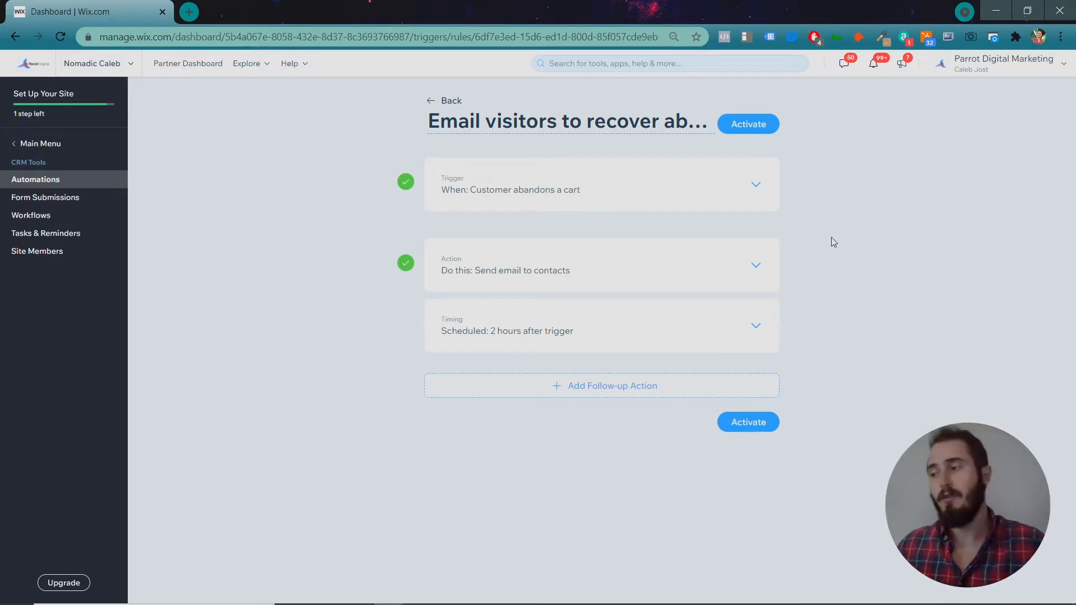
mouse_move(805, 232)
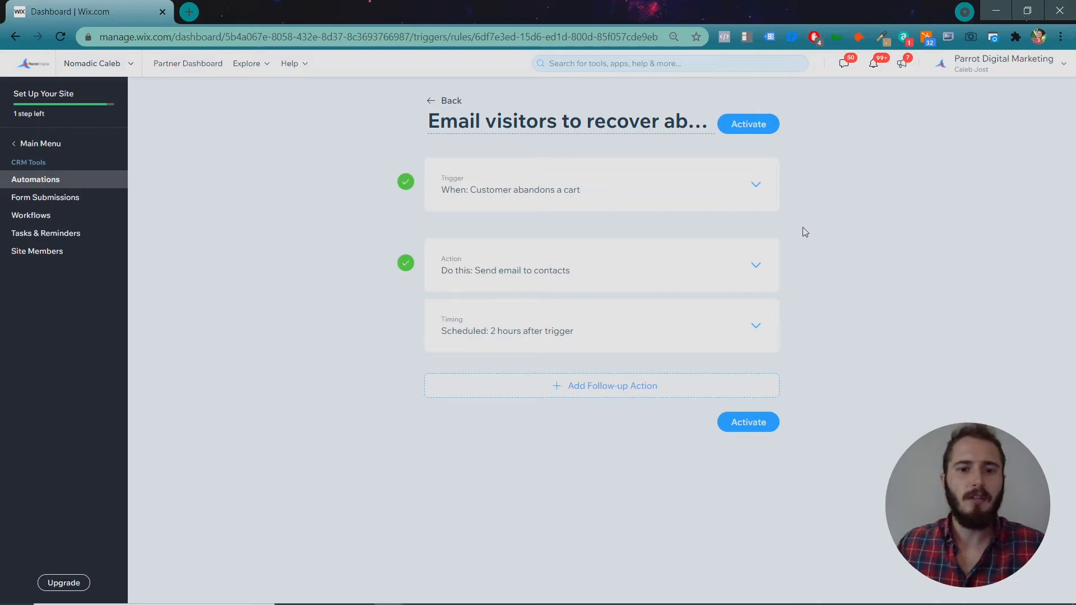
mouse_move(795, 199)
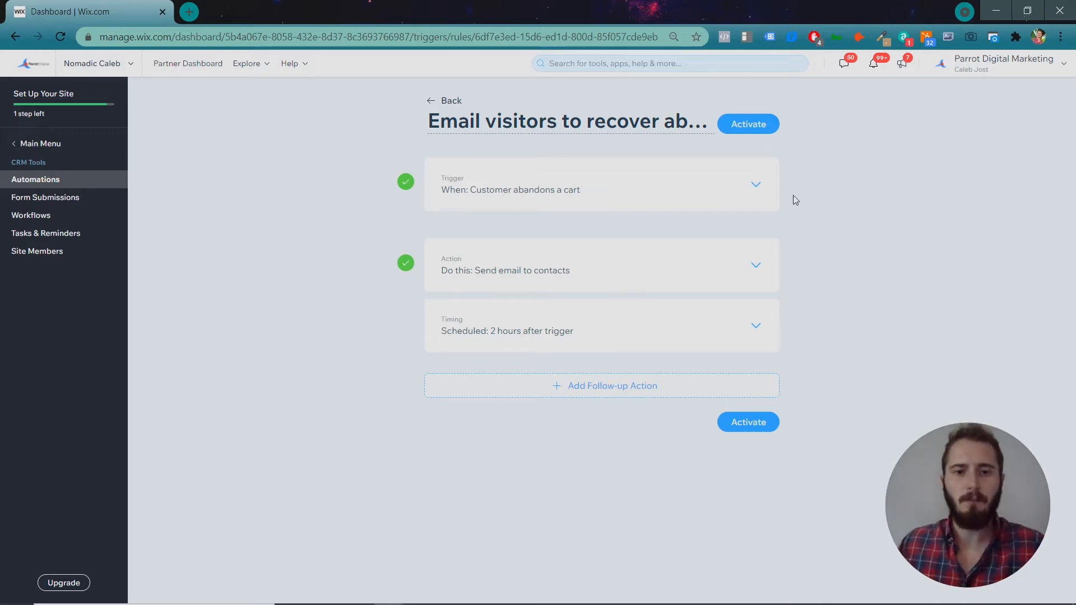
mouse_move(329, 149)
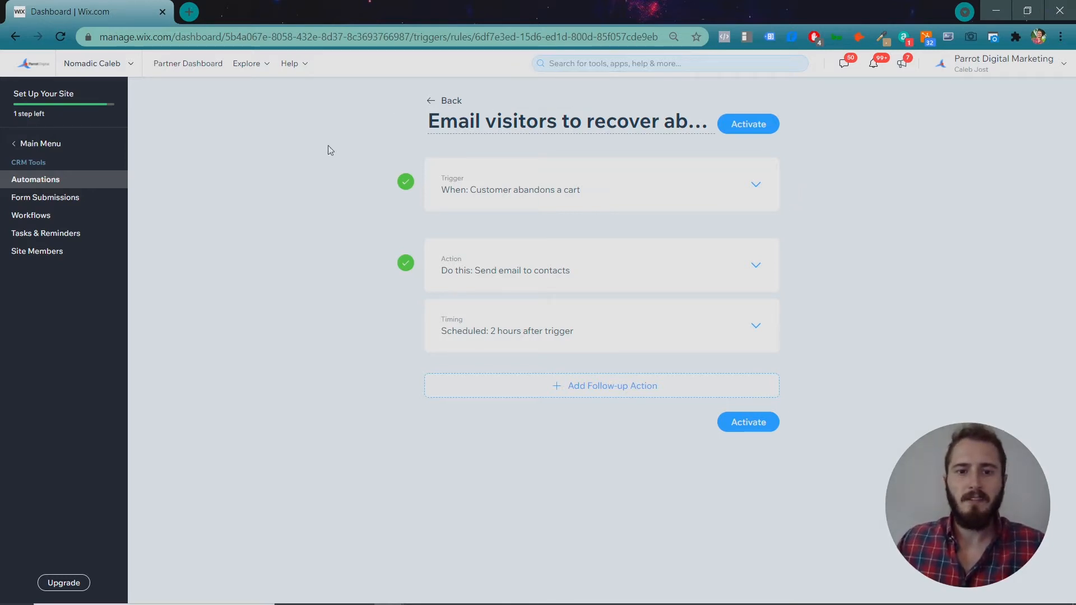
mouse_move(514, 216)
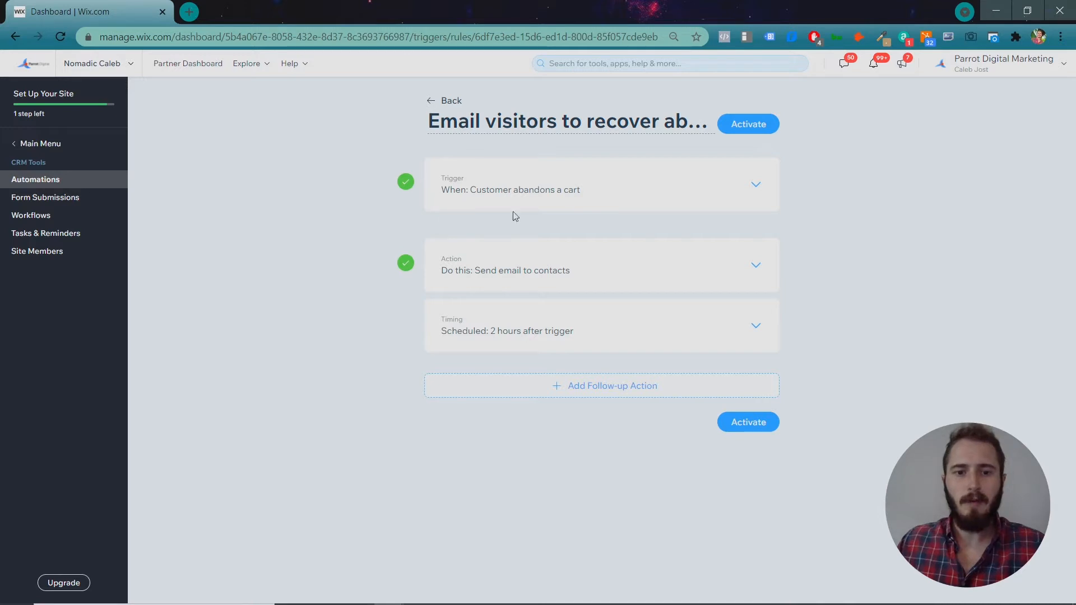
mouse_move(571, 275)
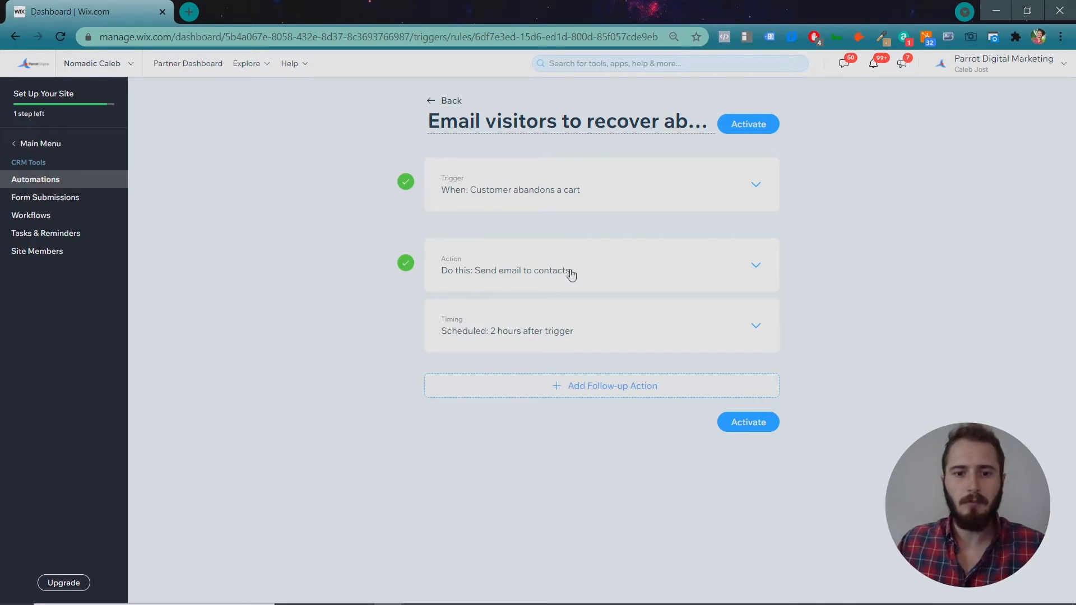
mouse_move(814, 363)
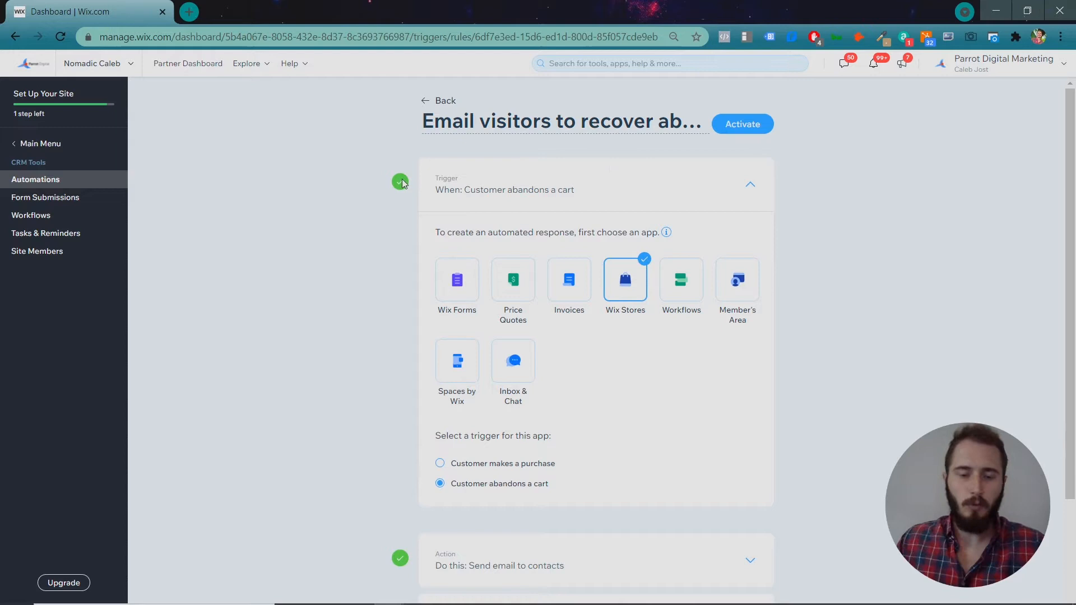
scroll(down, 3)
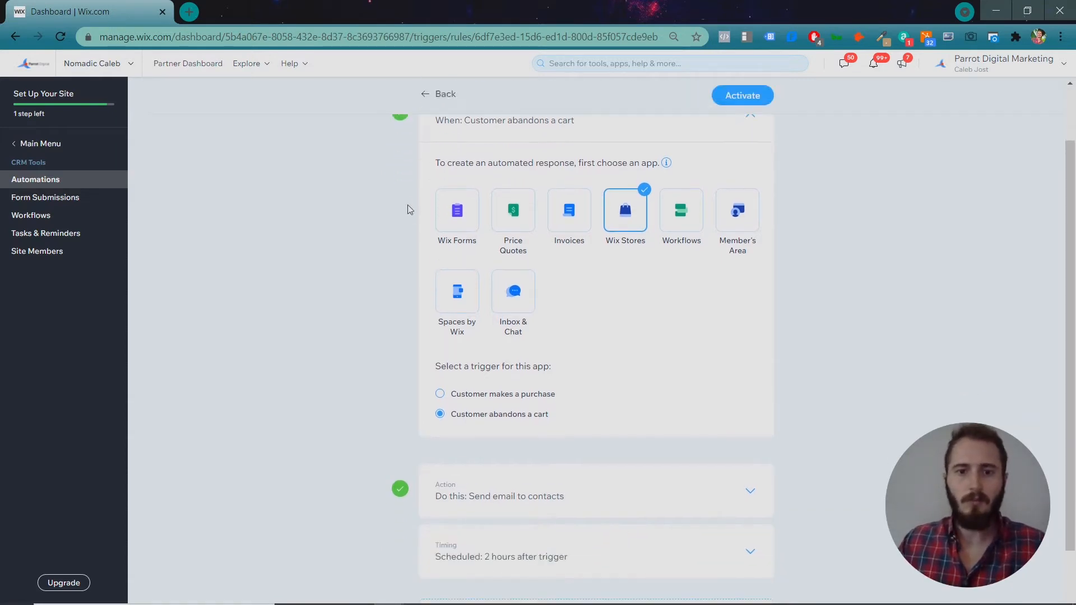
click(753, 189)
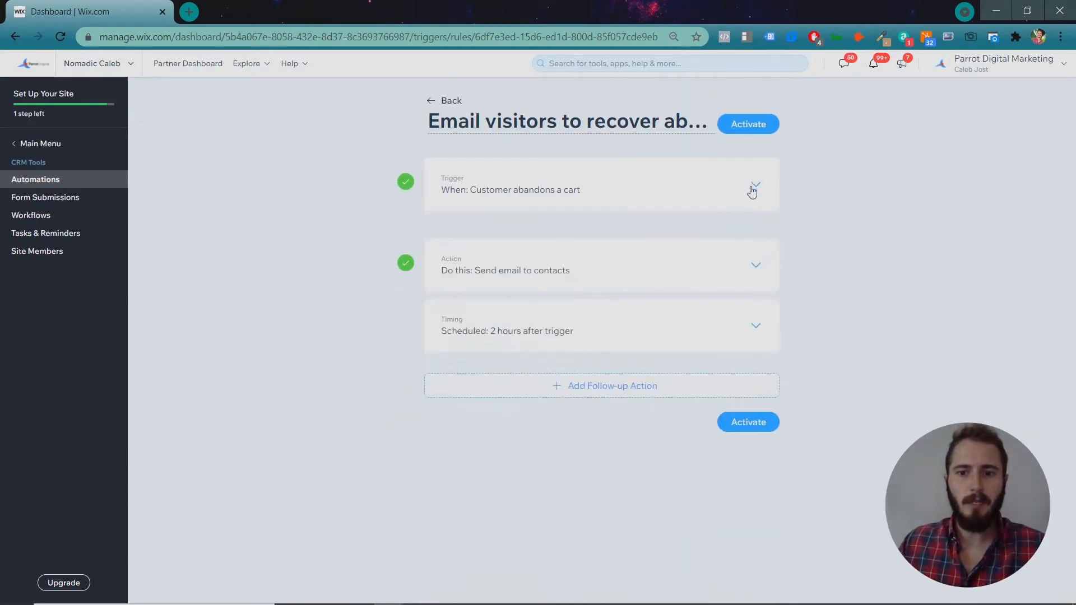
click(754, 190)
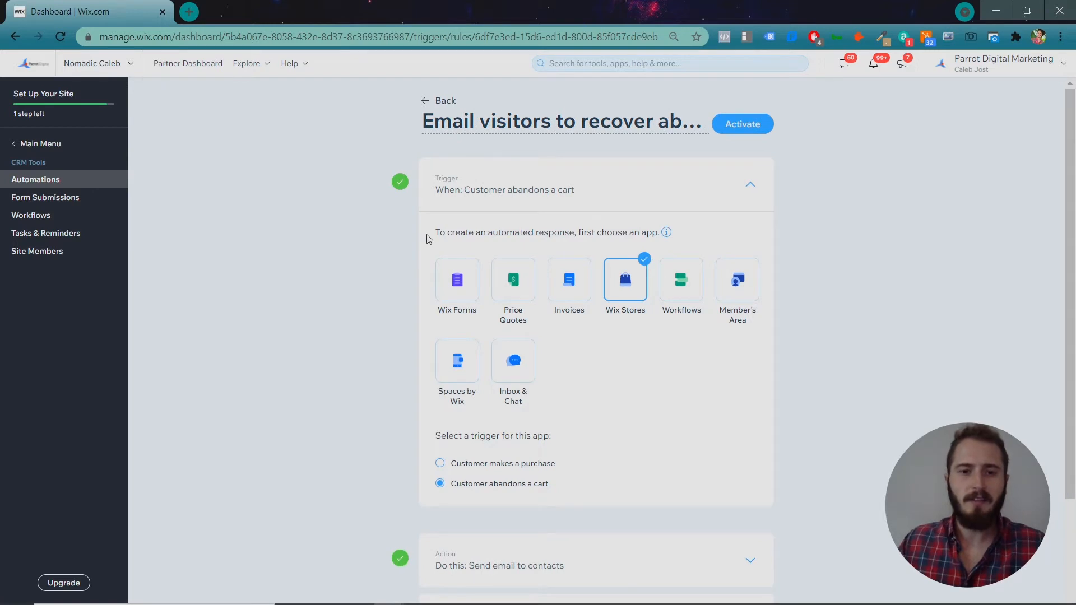
drag(436, 232, 655, 232)
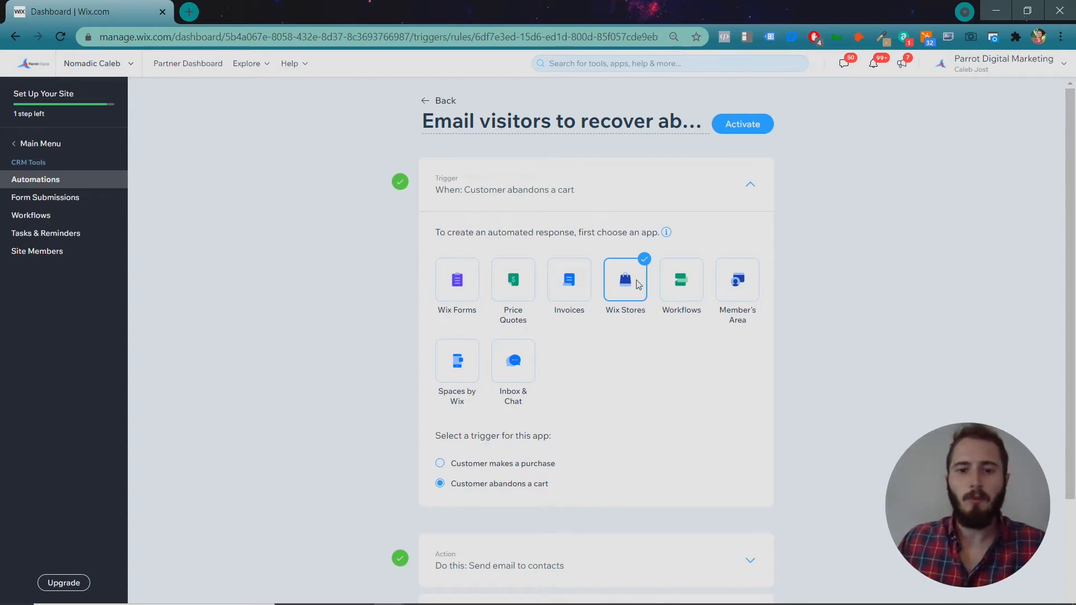
scroll(down, 3)
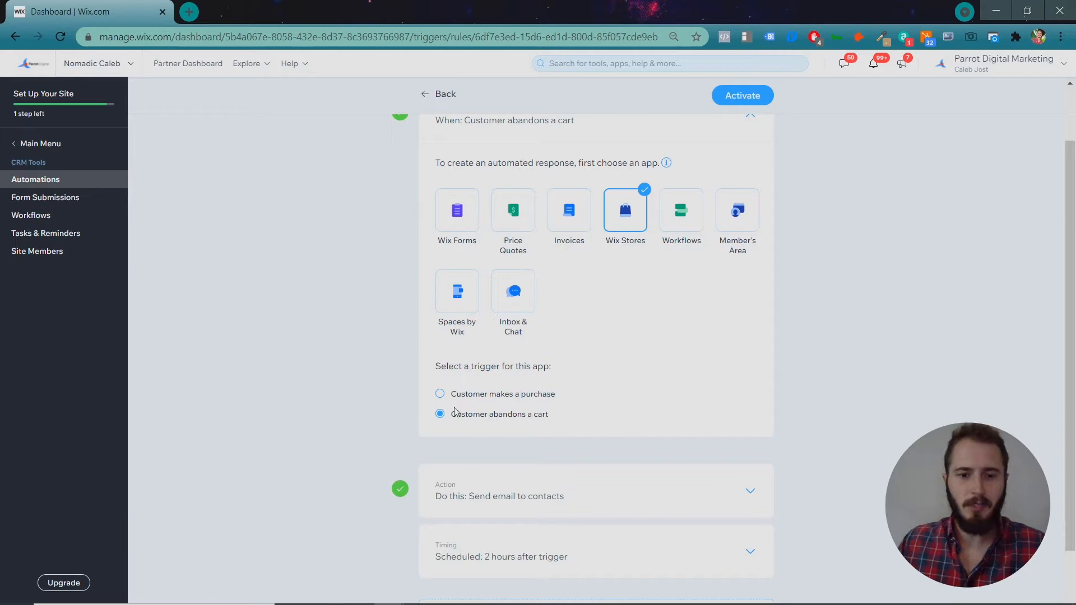
mouse_move(535, 300)
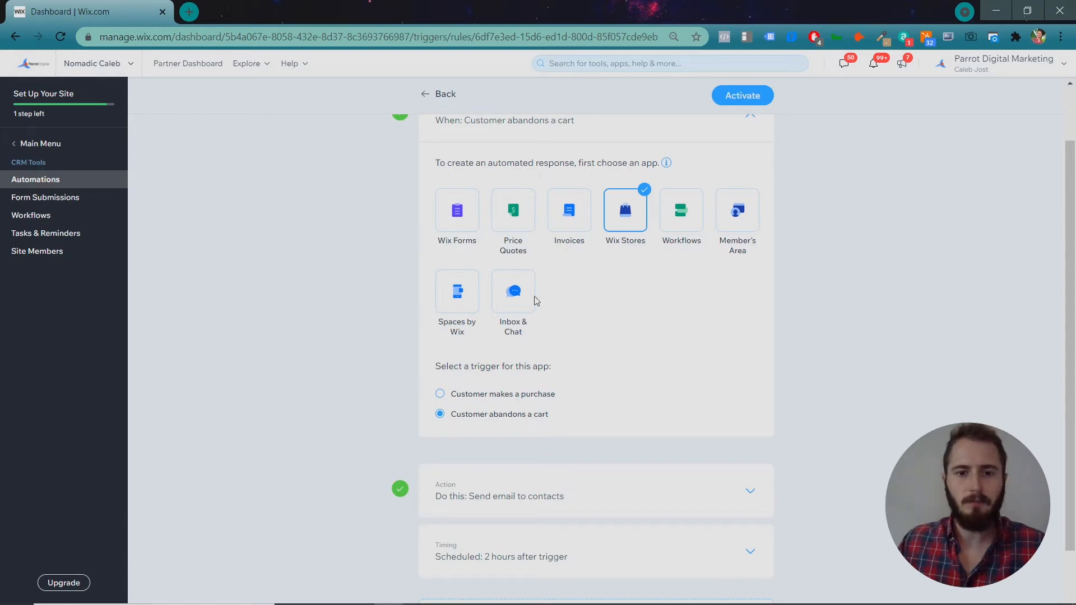
Switch the trigger to Wix Forms 'Visitor submits a form' (Any form) and review the thank-you email
click(456, 209)
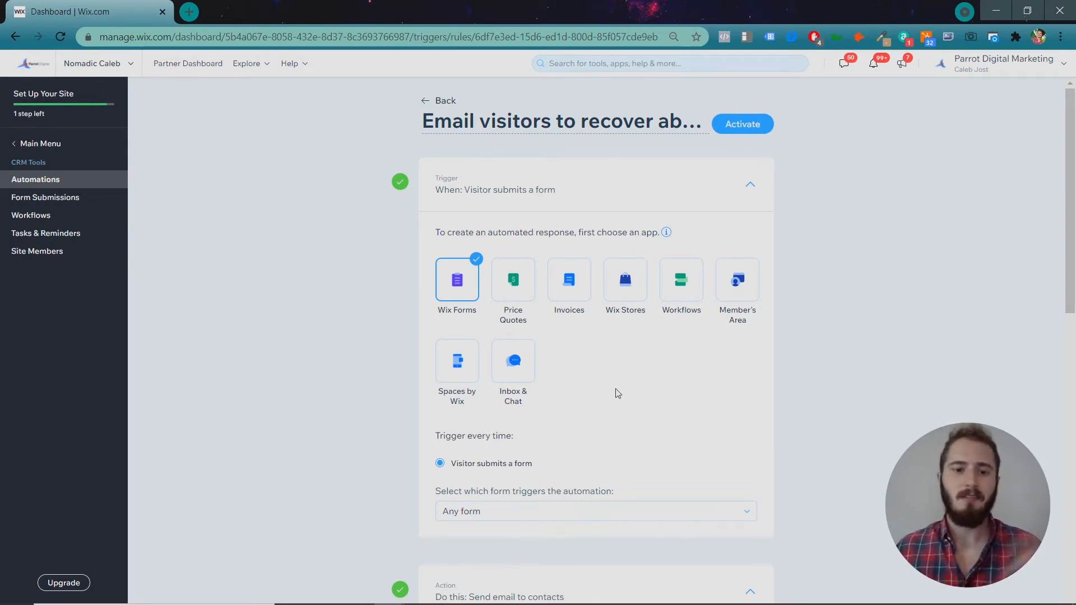
mouse_move(620, 388)
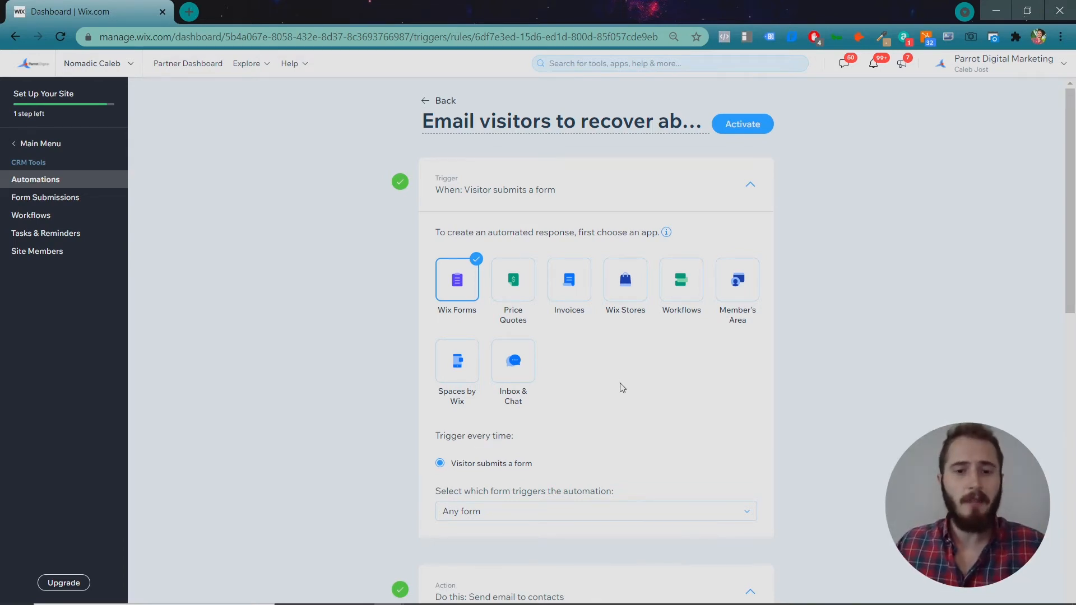
scroll(down, 3)
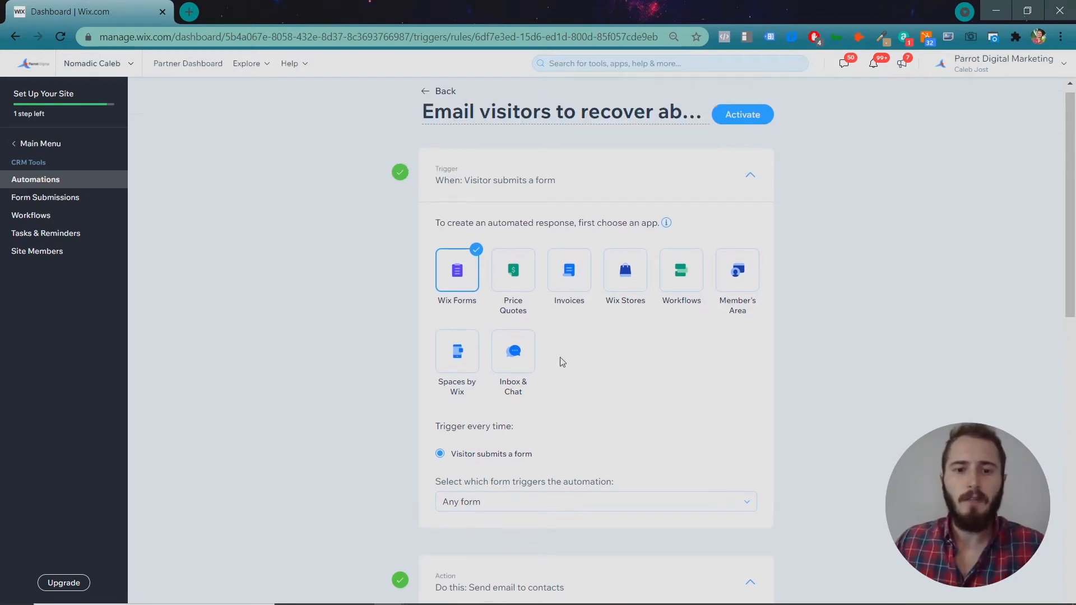
scroll(down, 3)
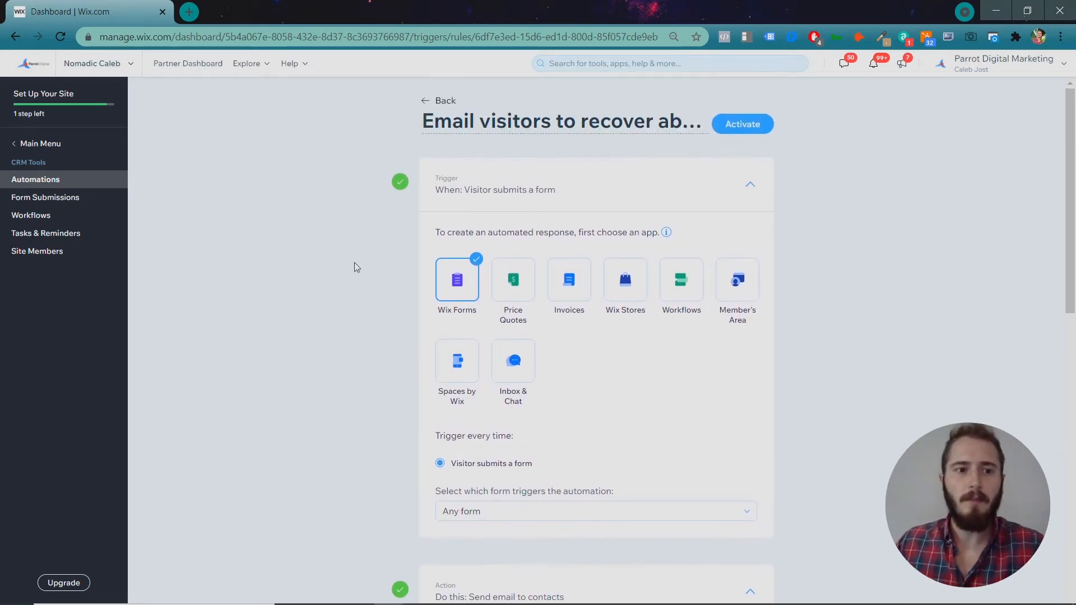
scroll(down, 3)
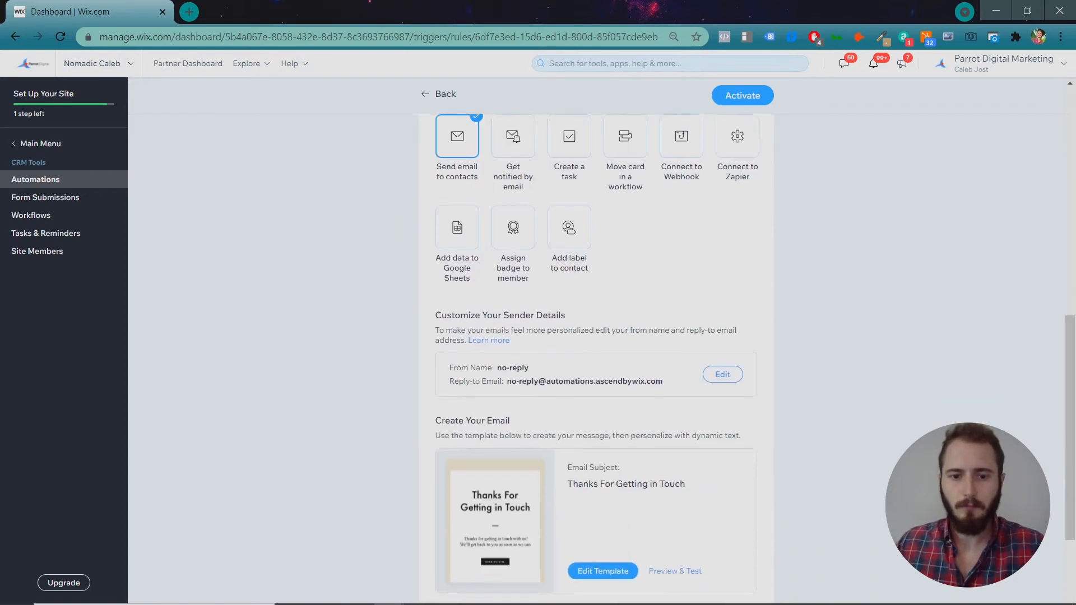
scroll(up, 3)
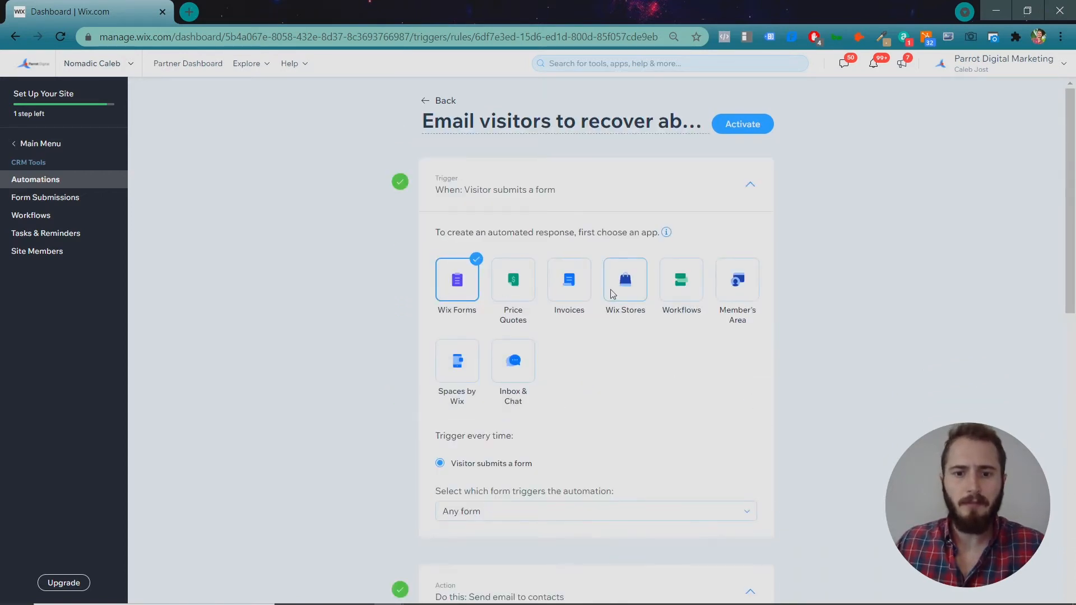
Switch the trigger back to Wix Stores 'Customer abandons a cart' and review the cart-reminder email action
click(624, 279)
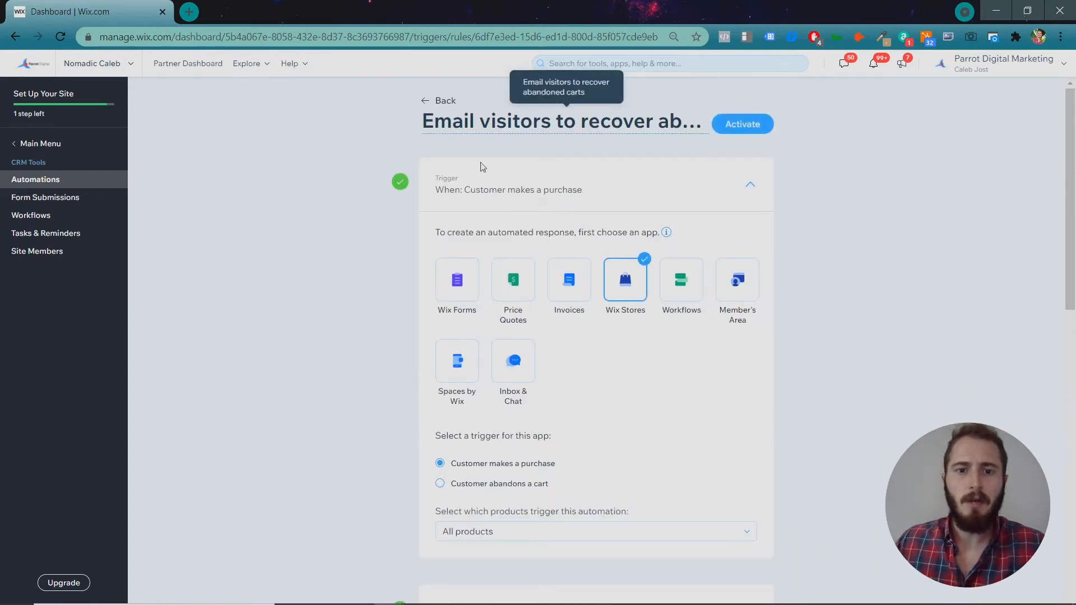
mouse_move(866, 317)
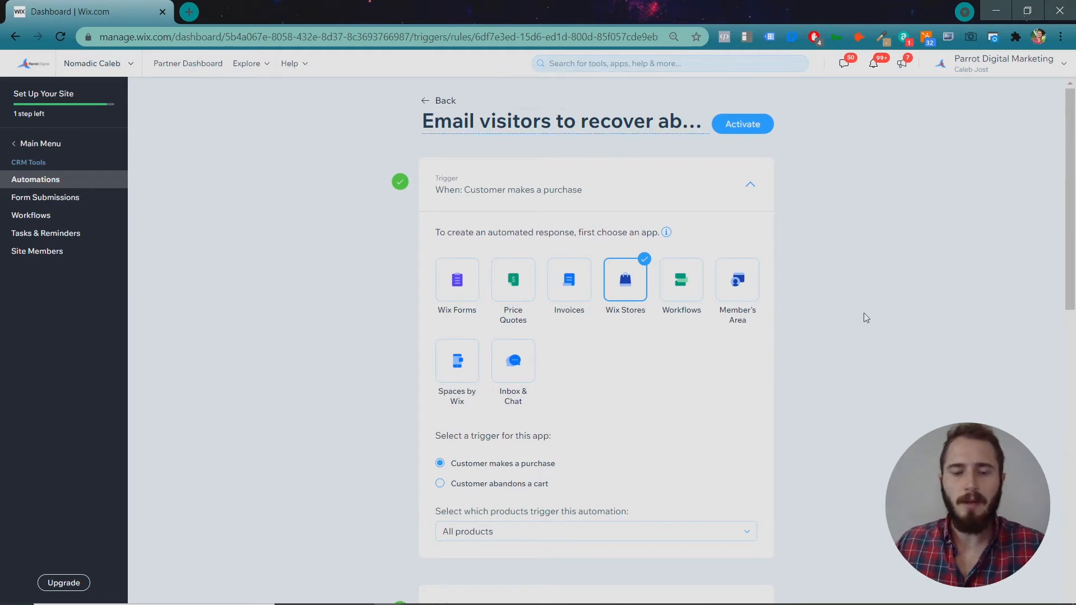
mouse_move(517, 491)
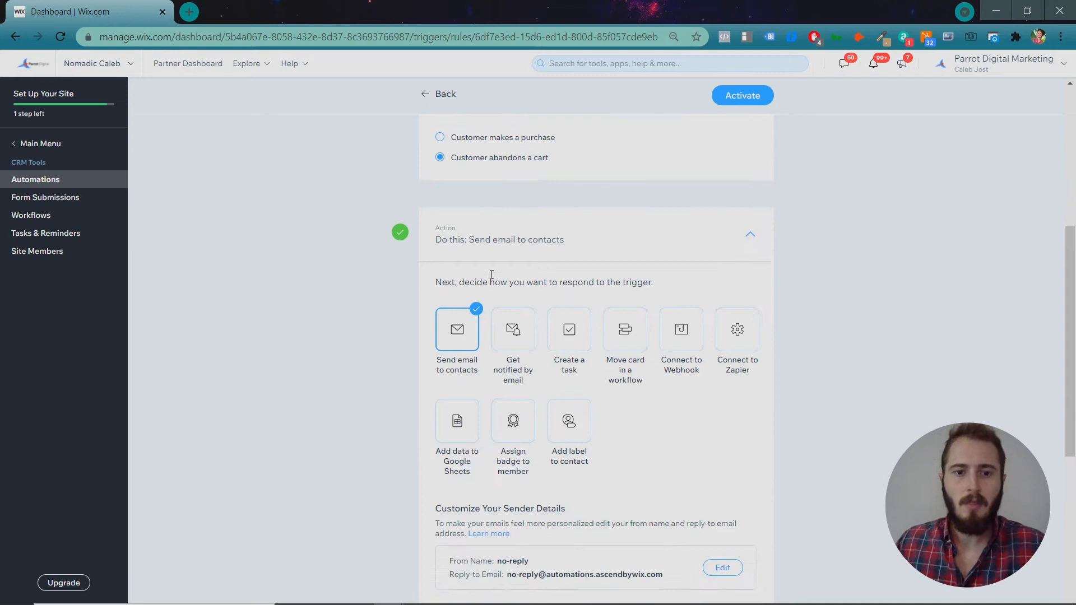
mouse_move(807, 381)
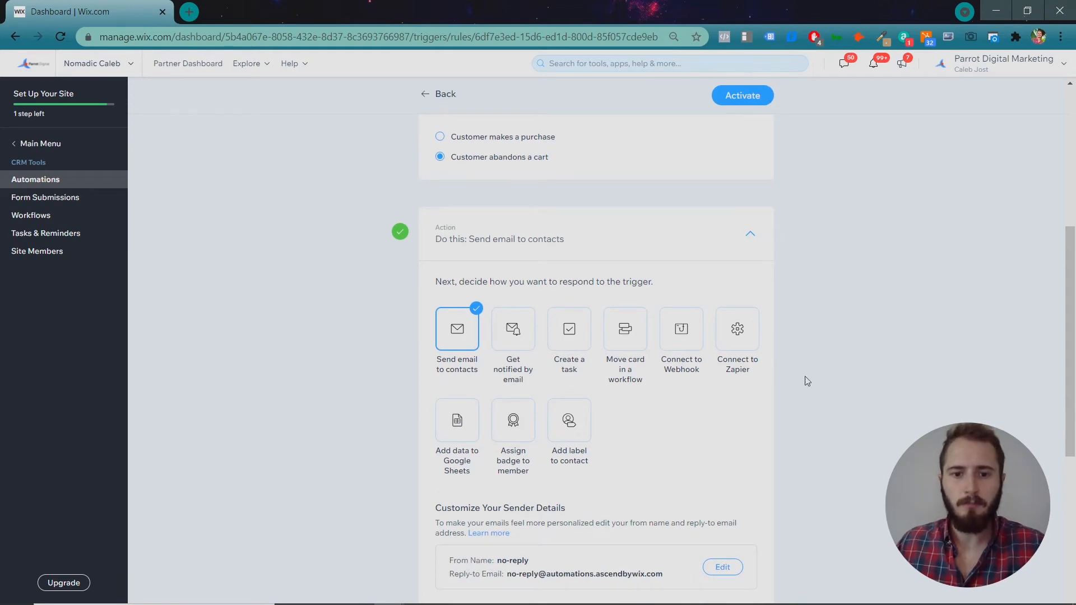
scroll(down, 3)
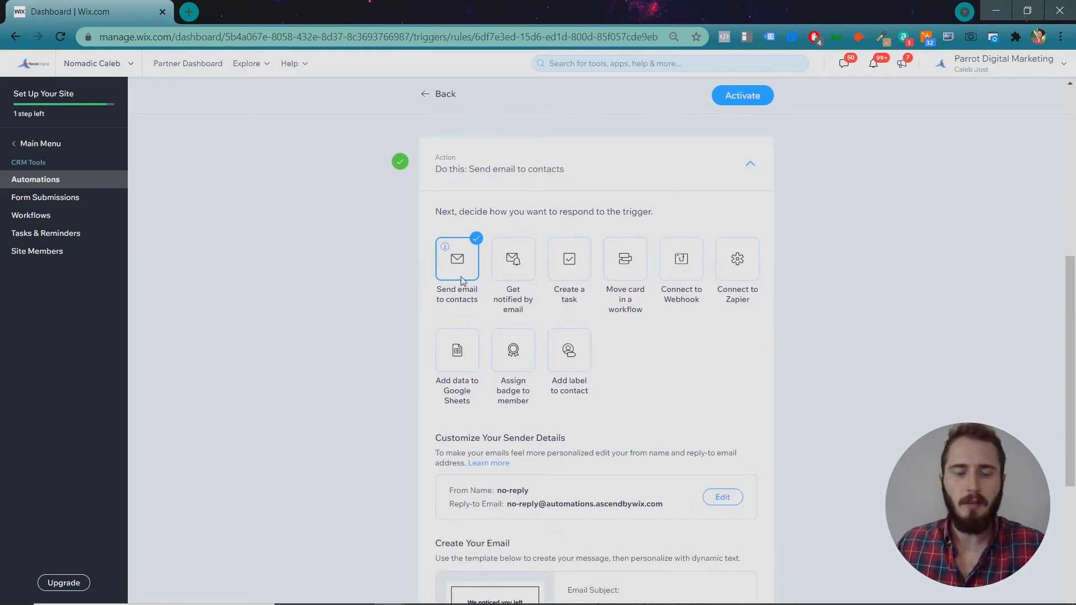
scroll(down, 3)
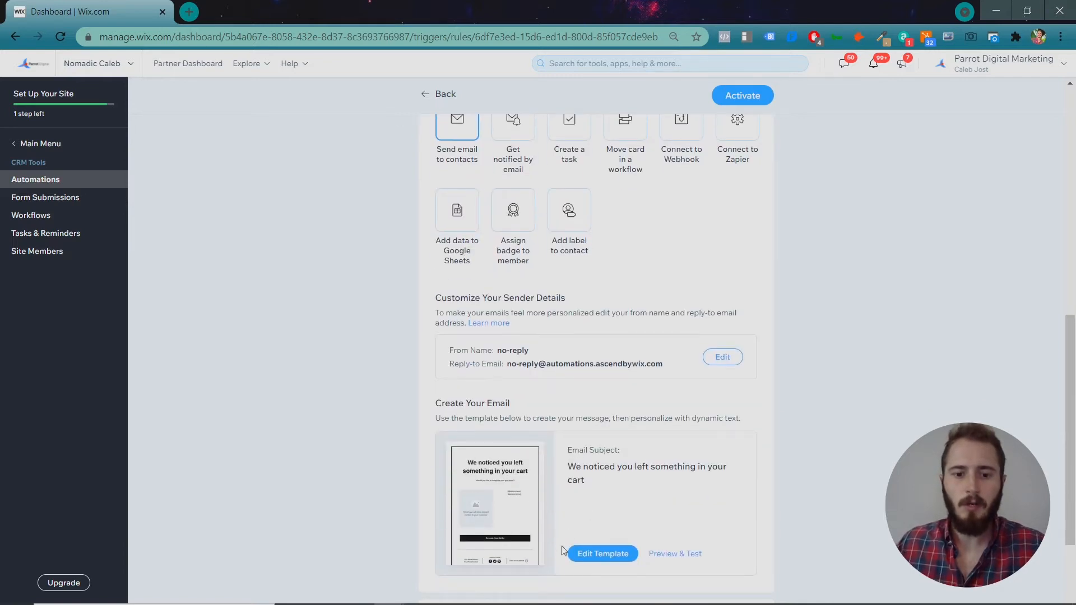
mouse_move(504, 475)
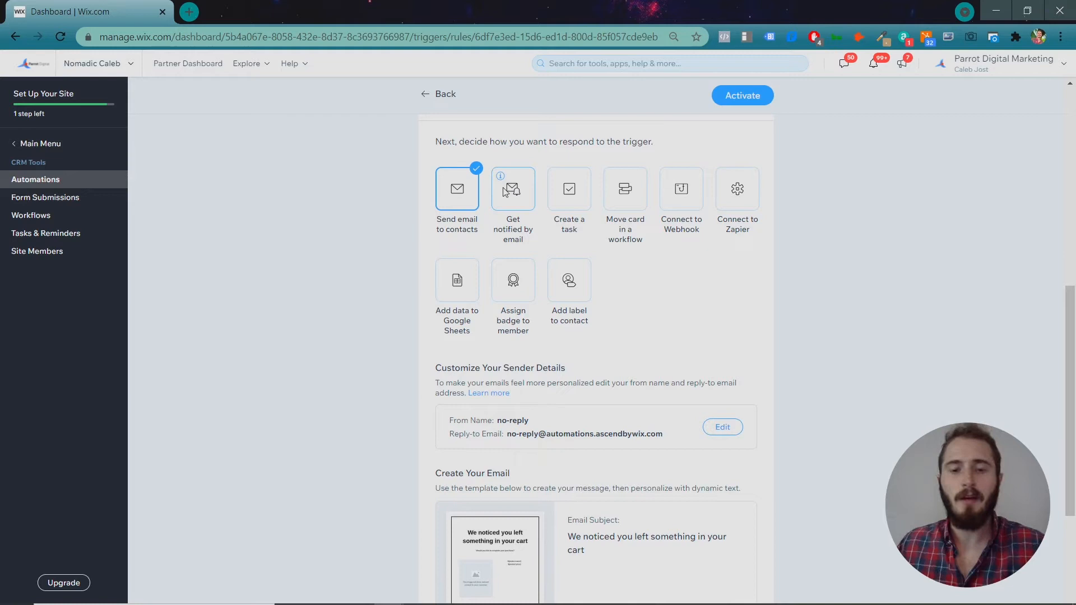
mouse_move(568, 199)
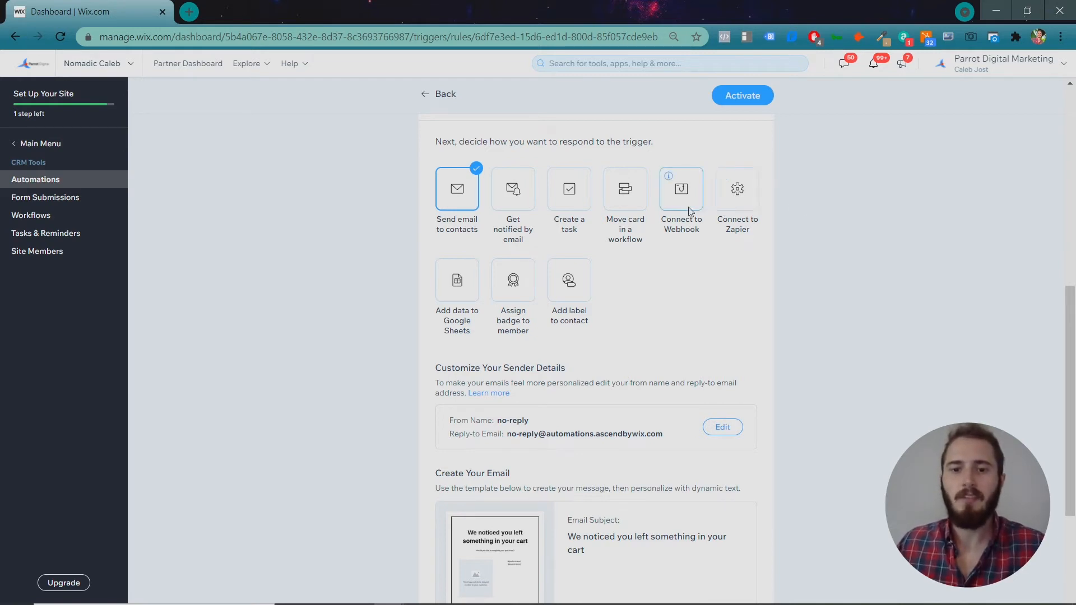
mouse_move(686, 207)
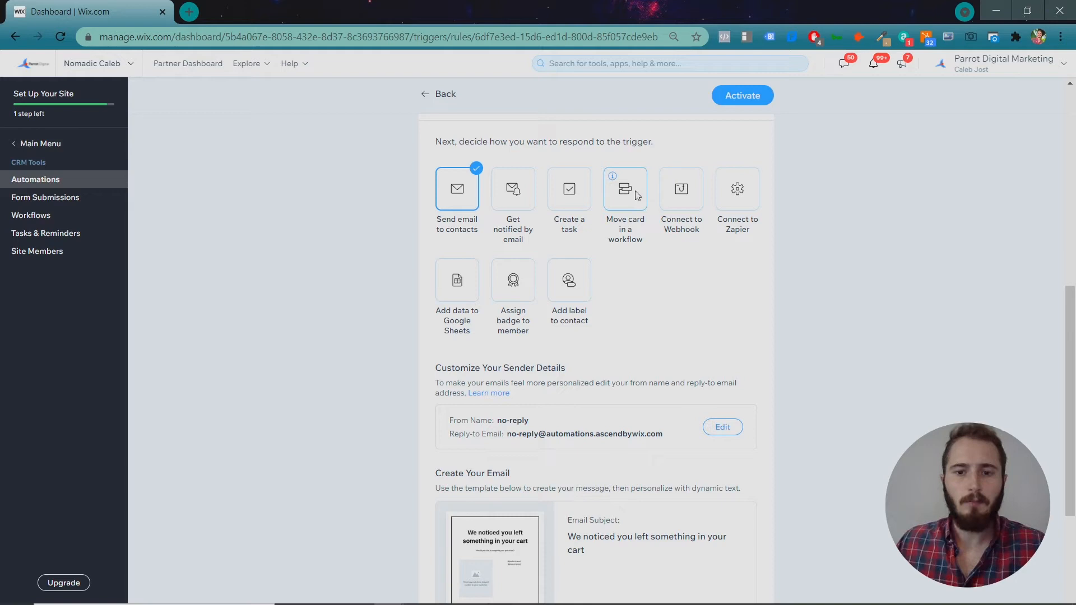
mouse_move(613, 198)
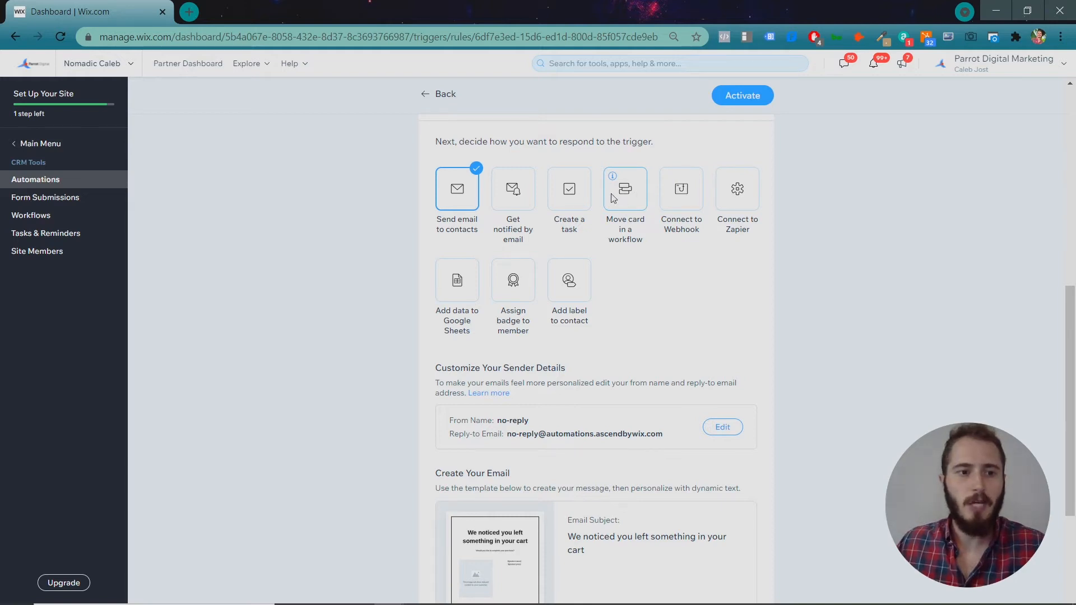
mouse_move(568, 280)
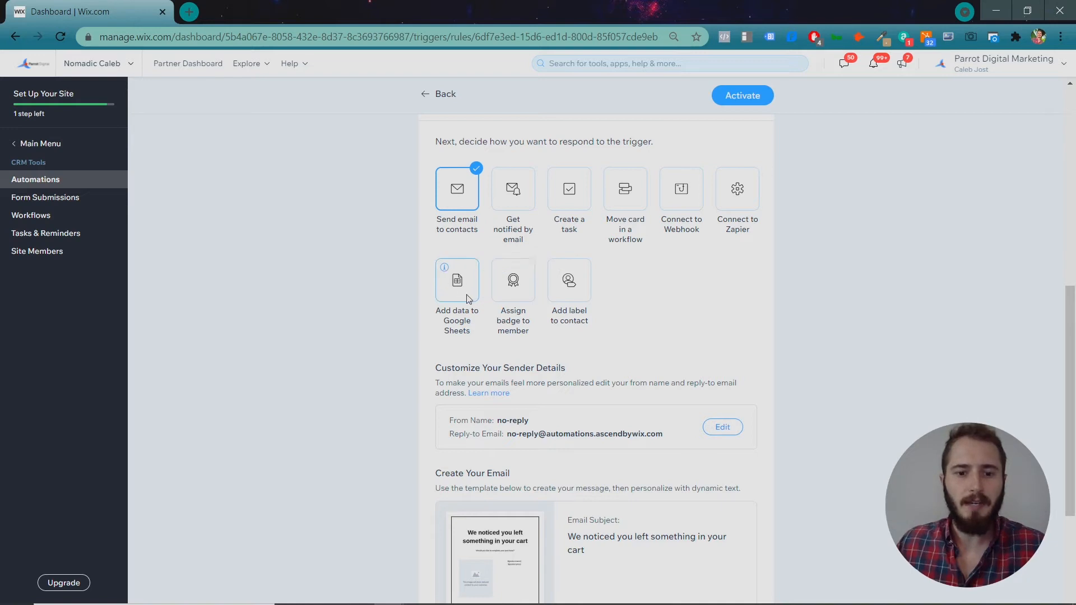
mouse_move(456, 199)
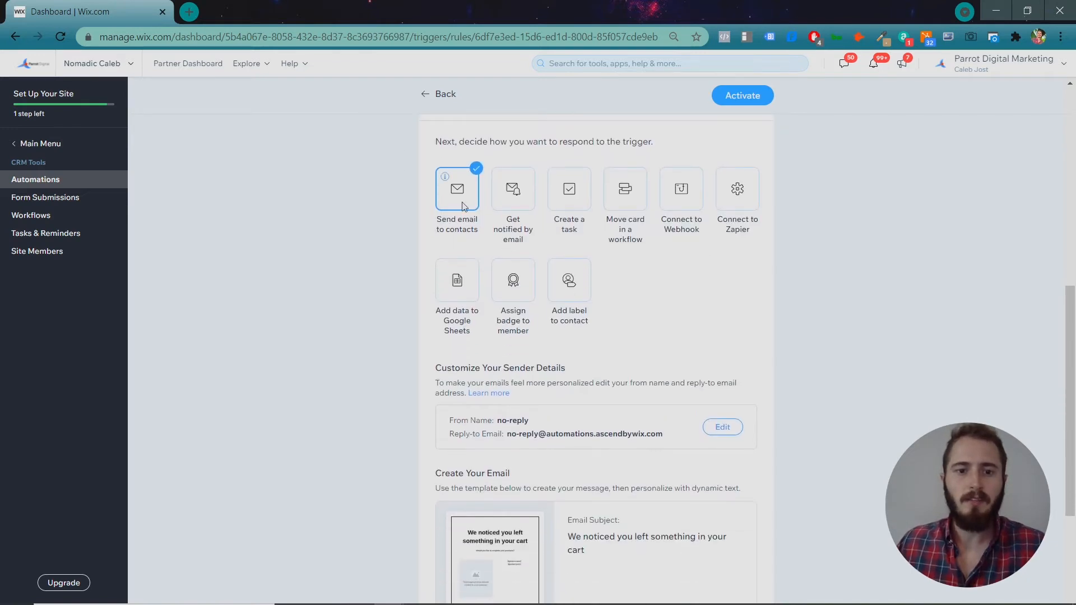
scroll(down, 3)
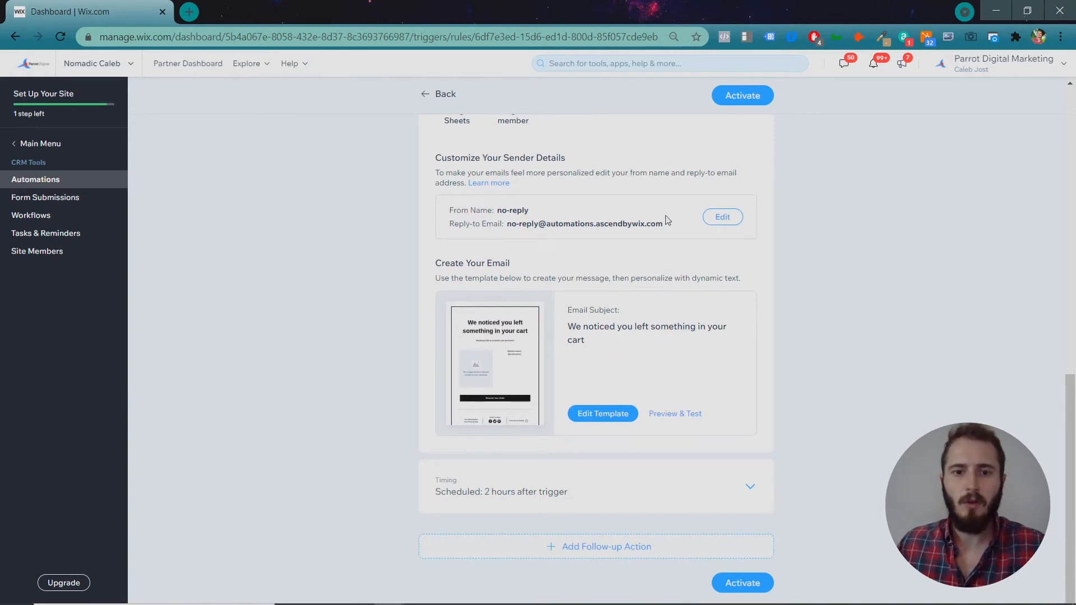
Enter 'Nomadic C' as From Name in sender details, then cancel leaving no-reply unchanged
click(721, 216)
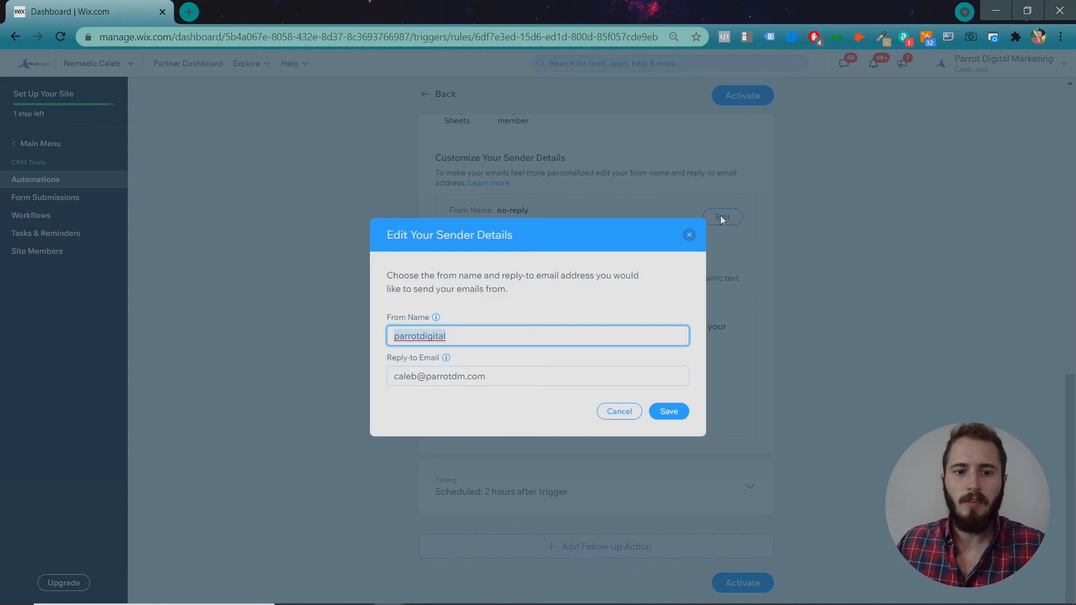
text(N)
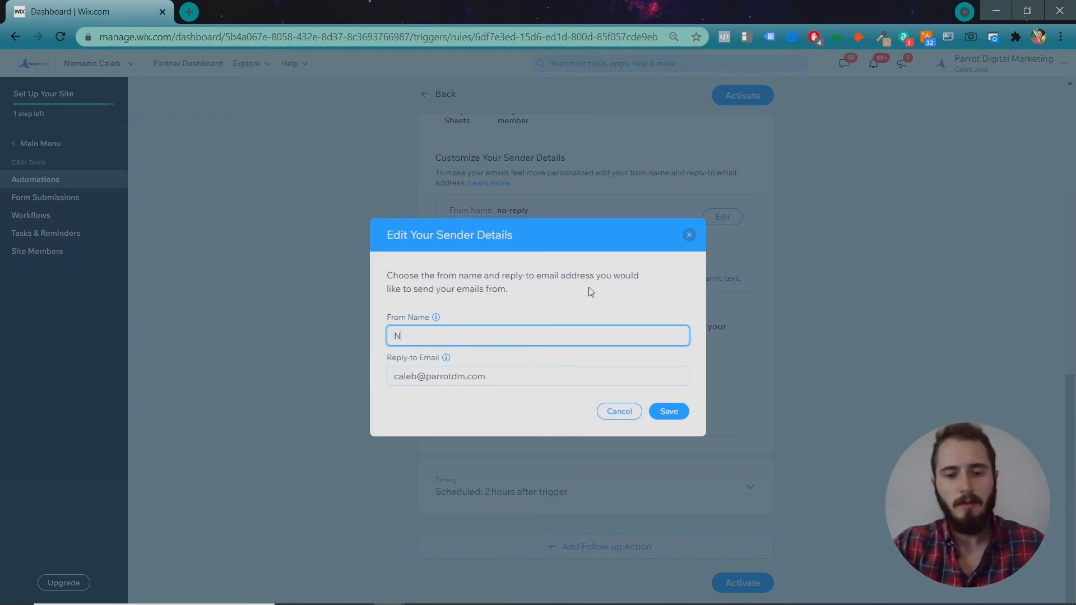
text(omadic C)
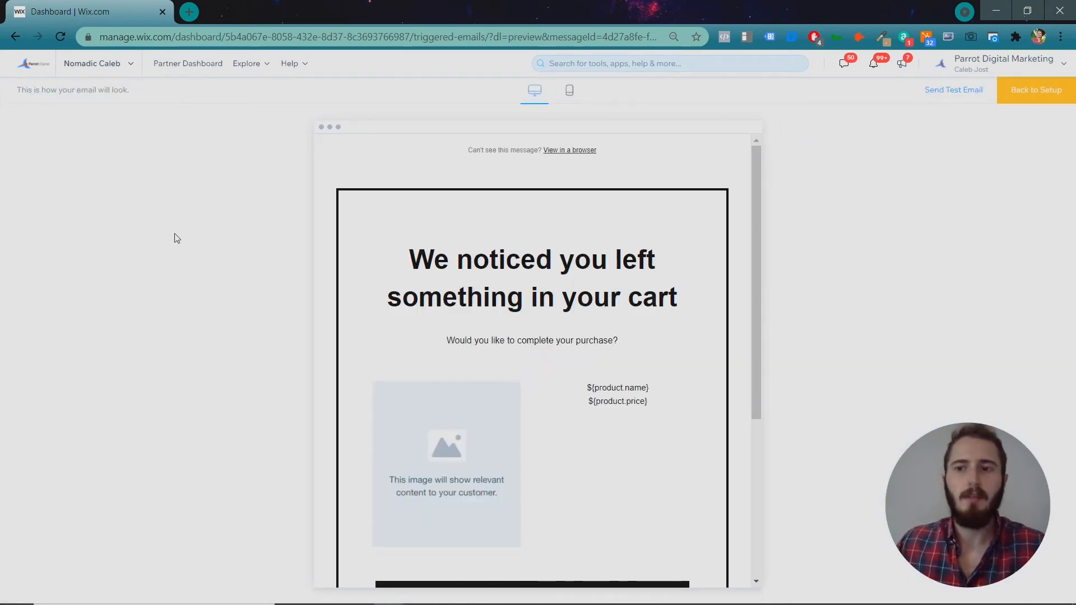
mouse_move(189, 232)
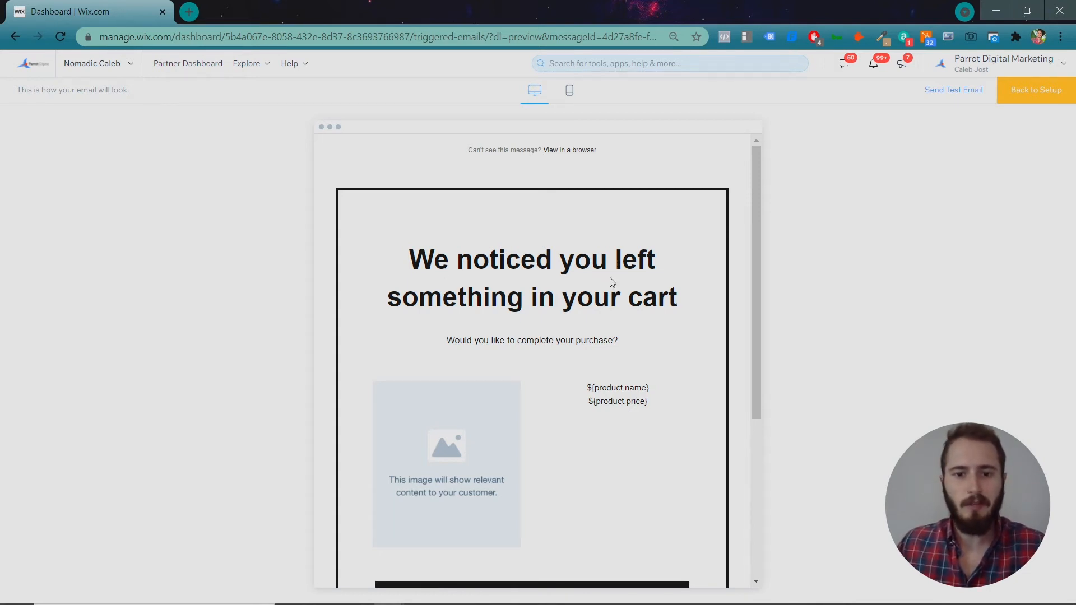
Review the abandoned-cart email preview and return to the automation setup
scroll(down, 3)
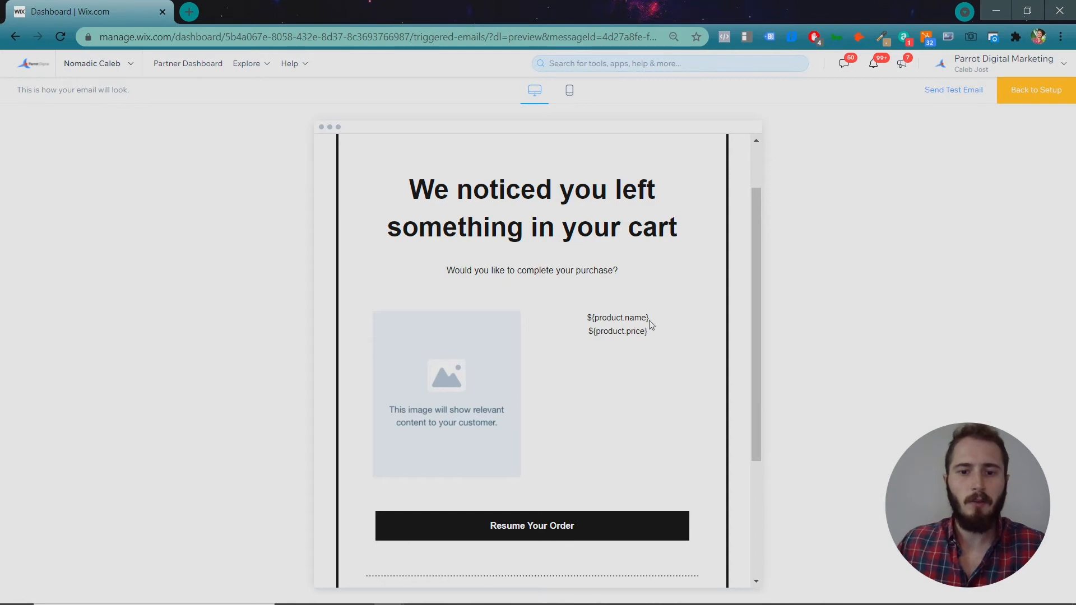
scroll(down, 3)
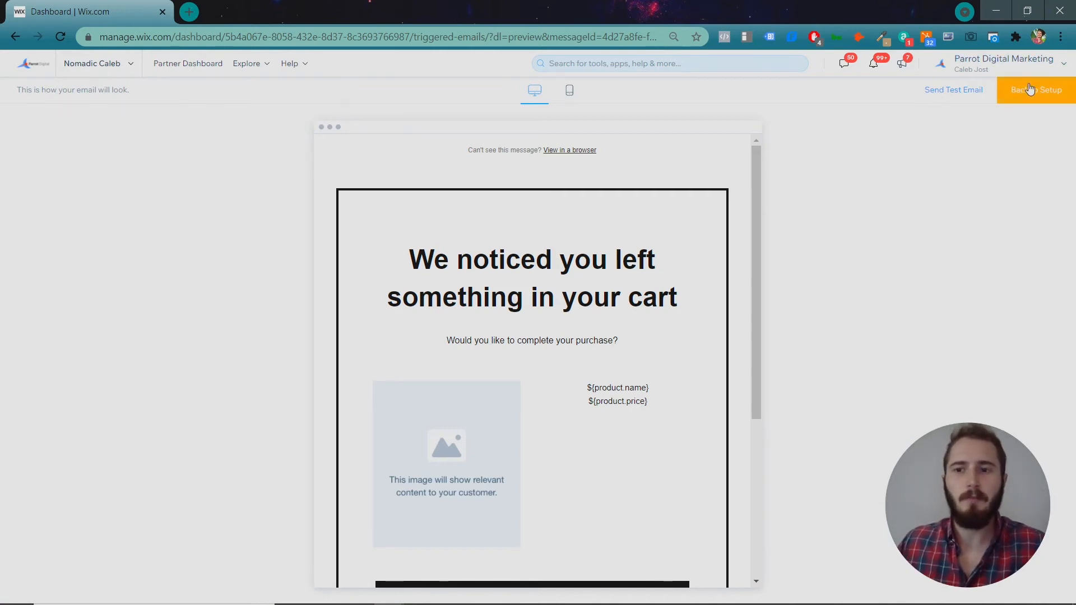
click(1034, 90)
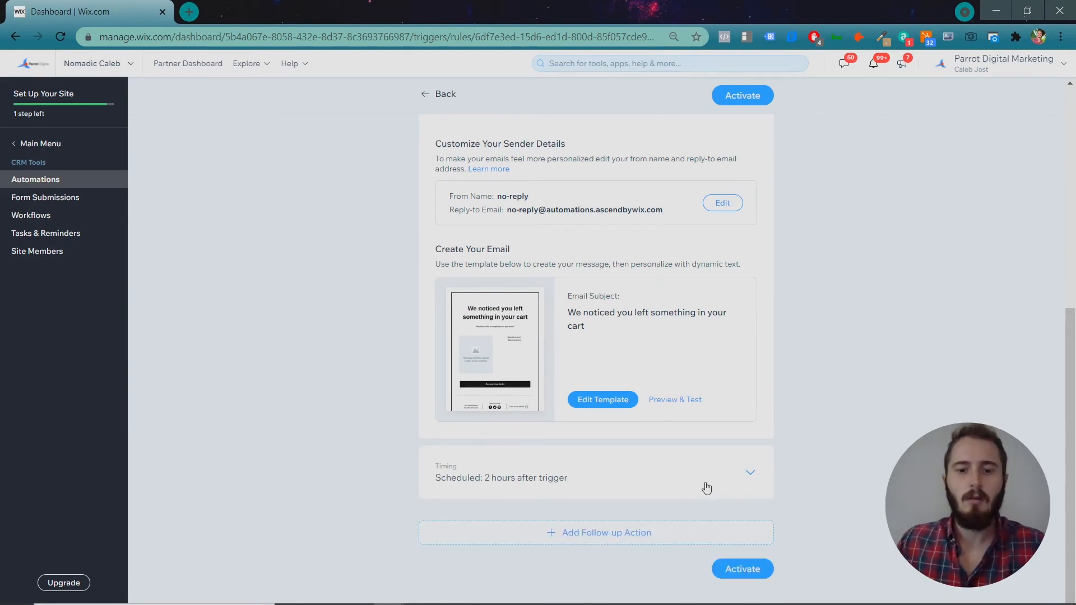
Set the email timing to 2 Days after the trigger instead of 2 Hours
click(750, 471)
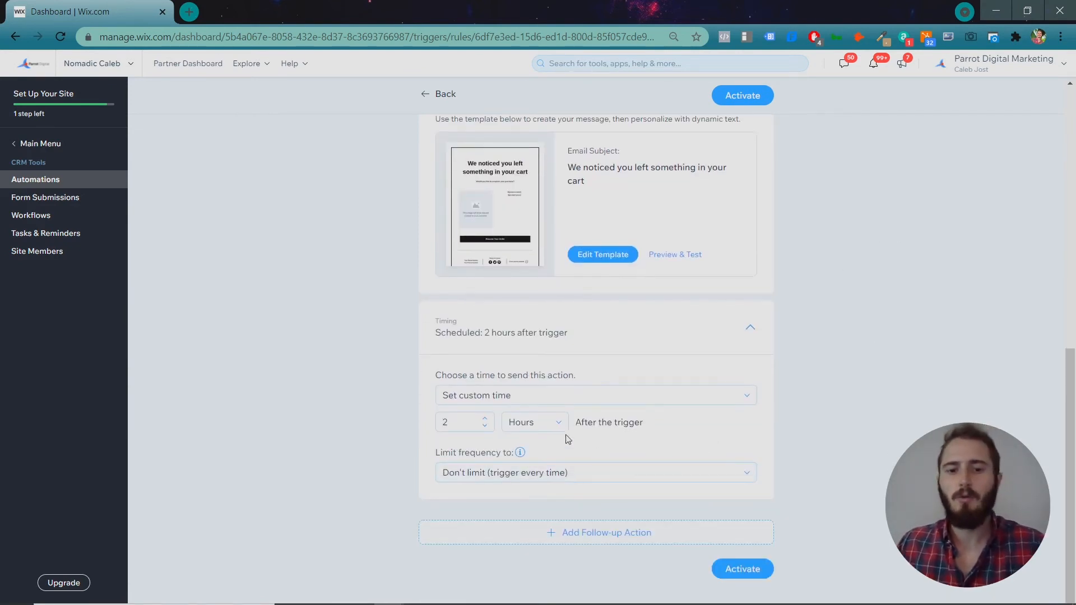
click(533, 422)
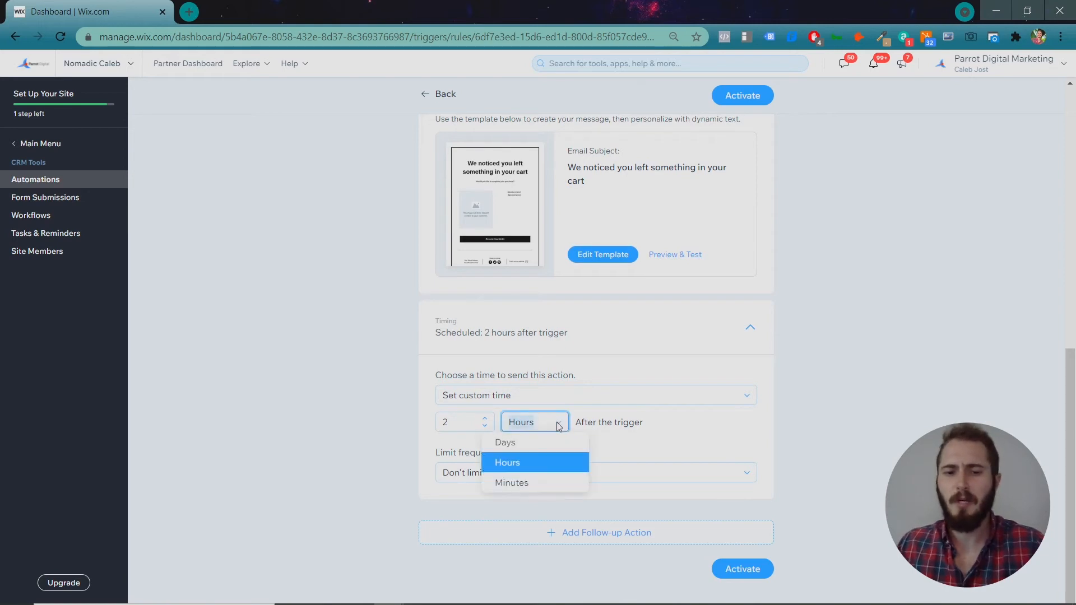
click(505, 442)
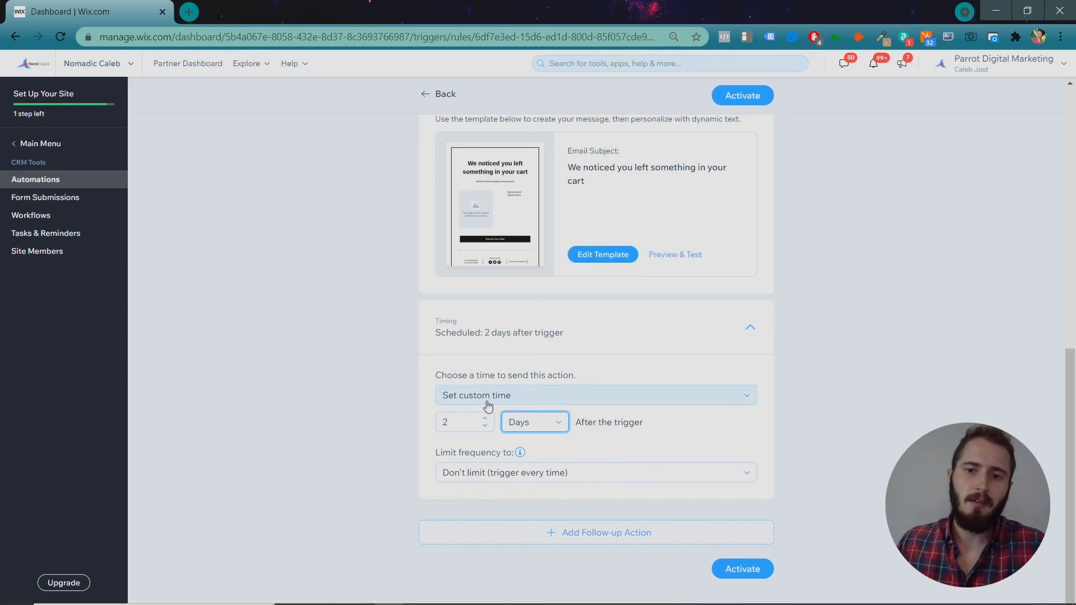
mouse_move(536, 395)
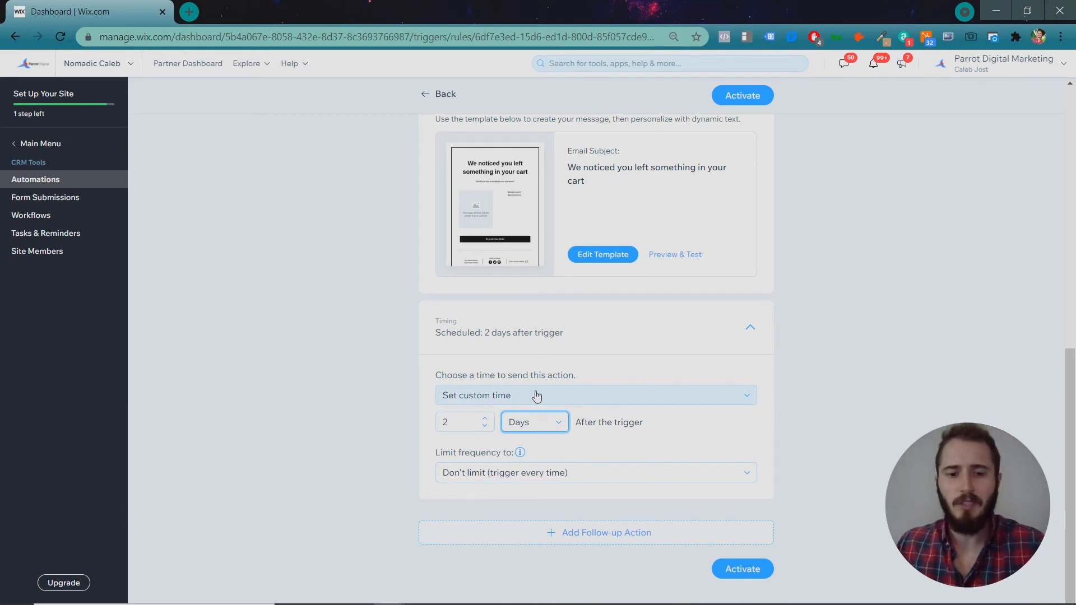
mouse_move(646, 405)
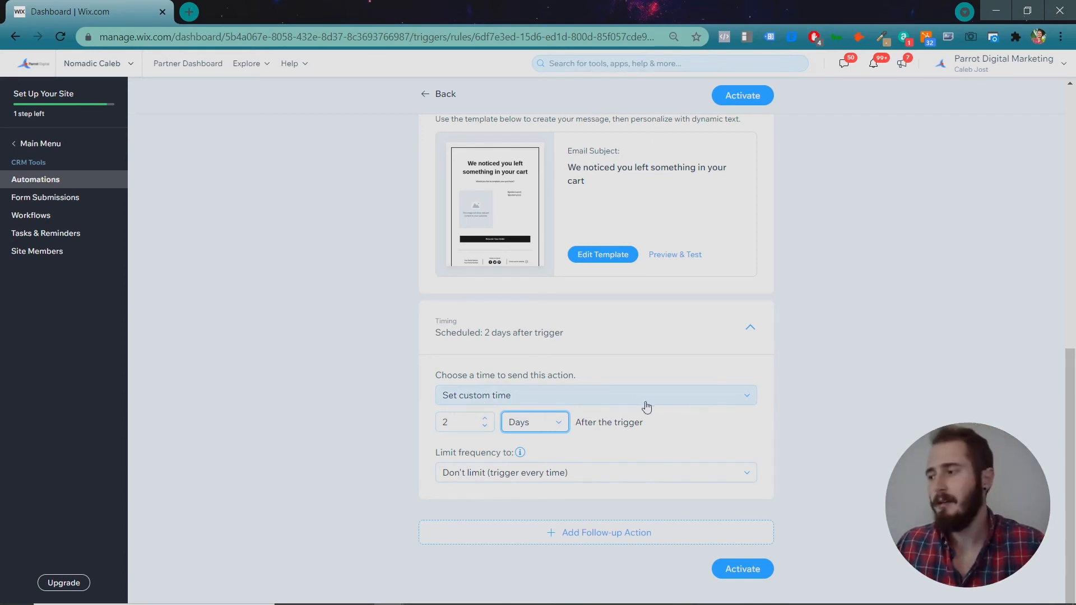
mouse_move(625, 403)
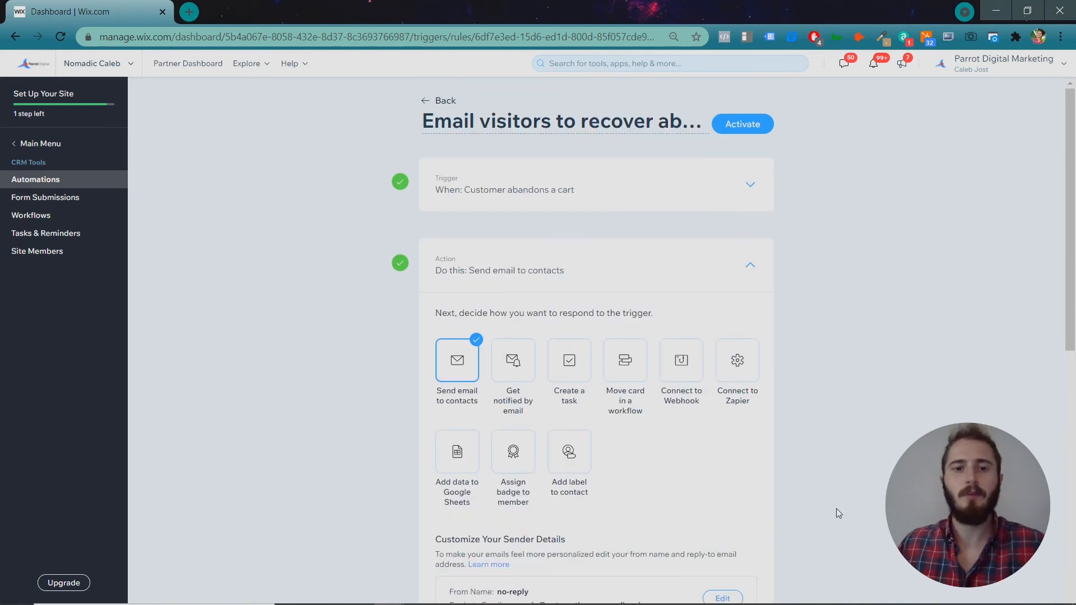
scroll(down, 3)
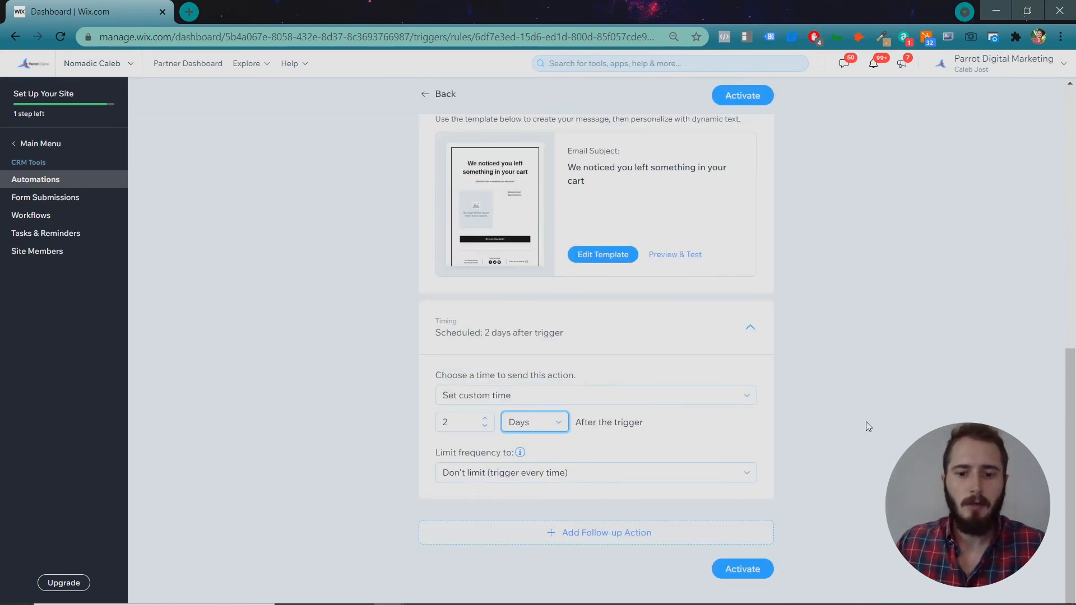
mouse_move(650, 560)
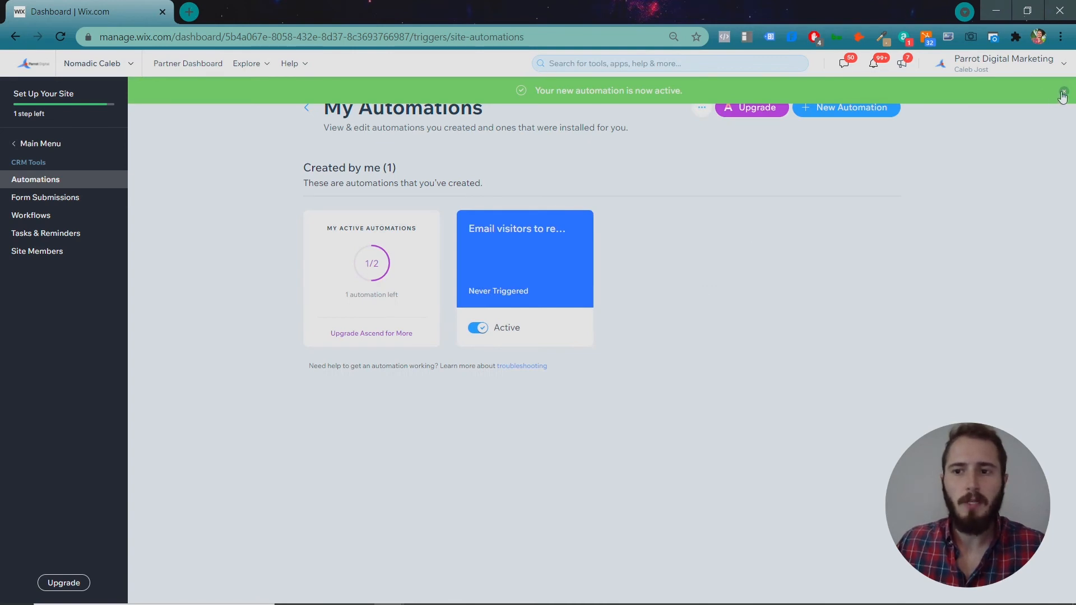
Activate the abandoned-cart automation and dismiss the now-active banner
click(1061, 95)
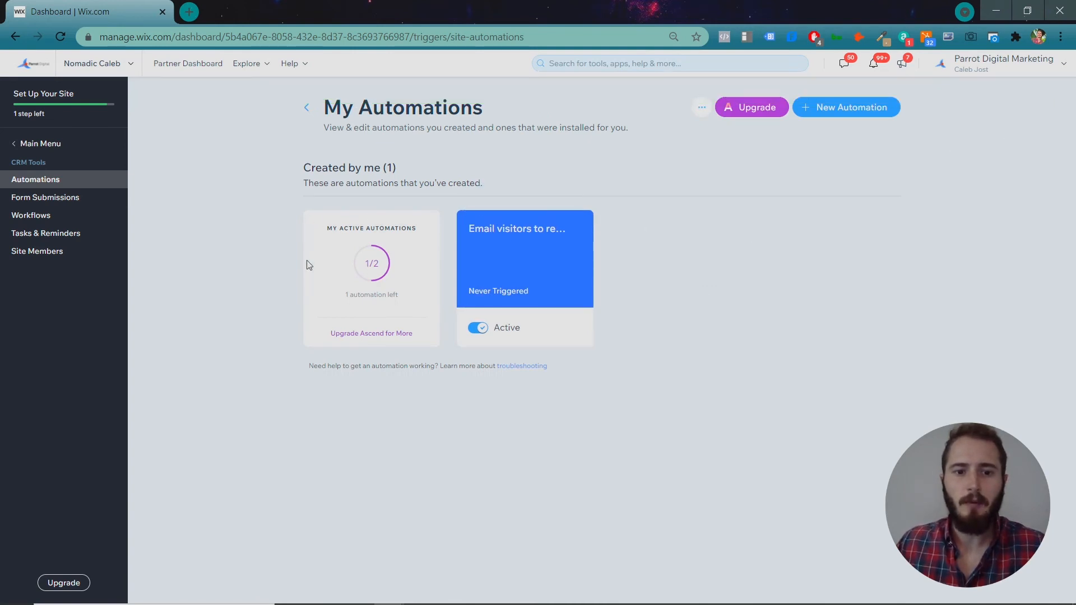
mouse_move(350, 280)
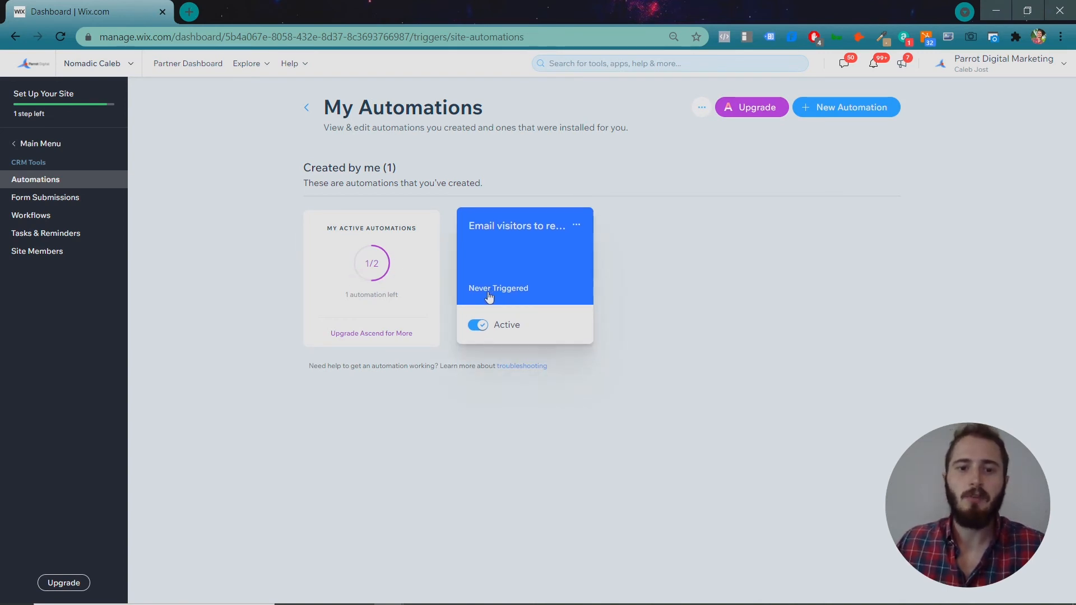
mouse_move(448, 299)
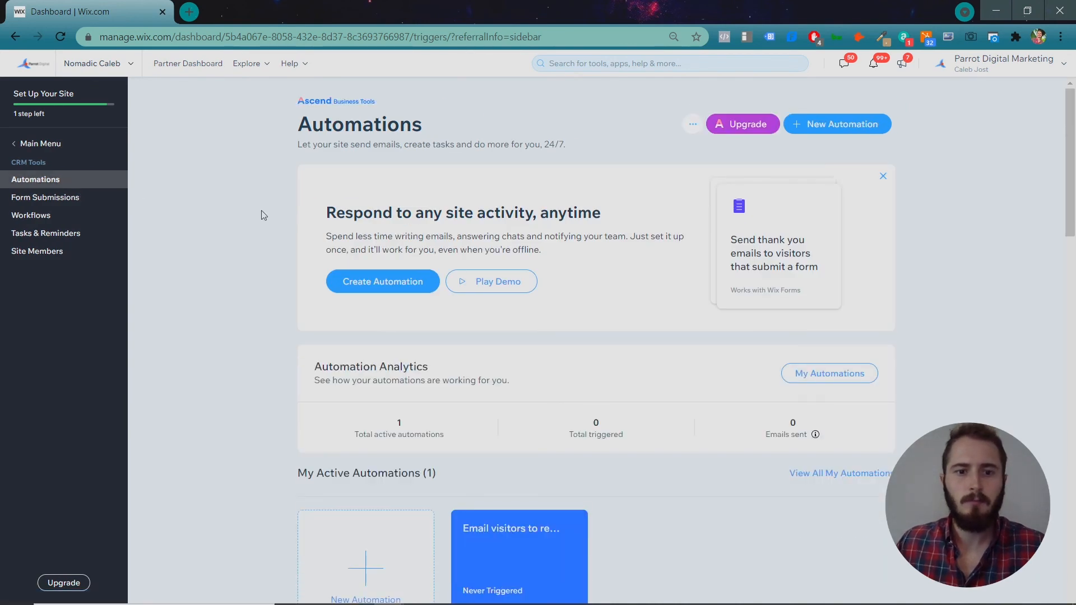
mouse_move(797, 235)
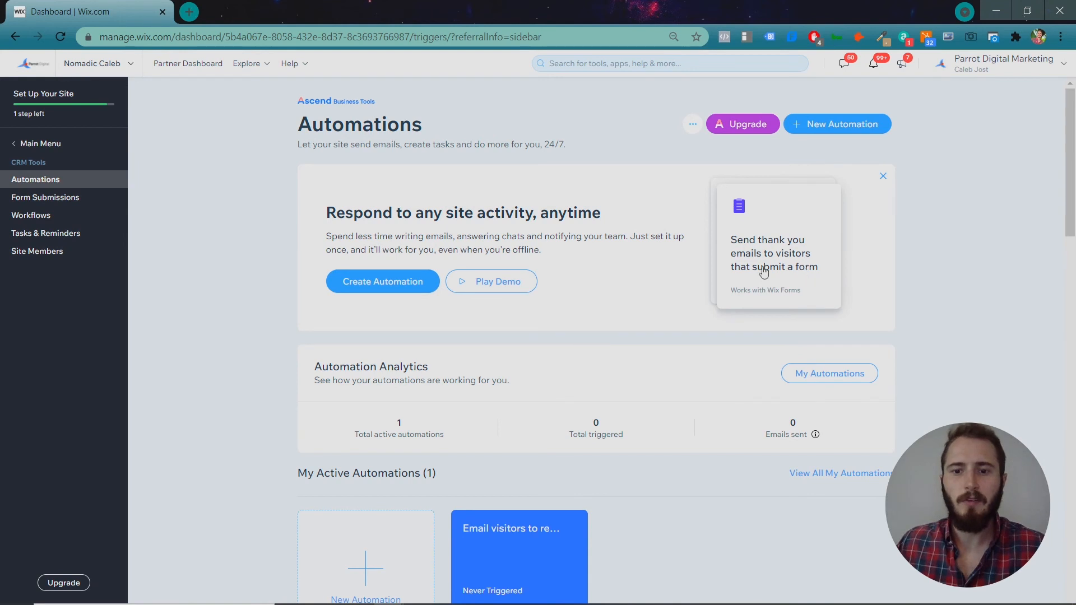
Start the form-submission thank-you email automation and review its email action
click(774, 253)
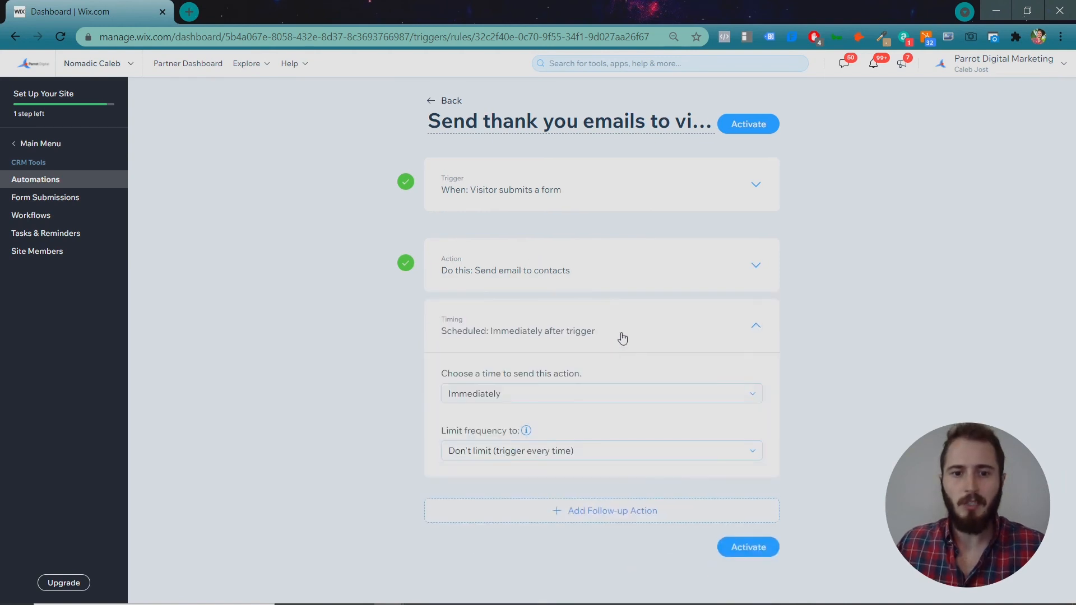
mouse_move(683, 343)
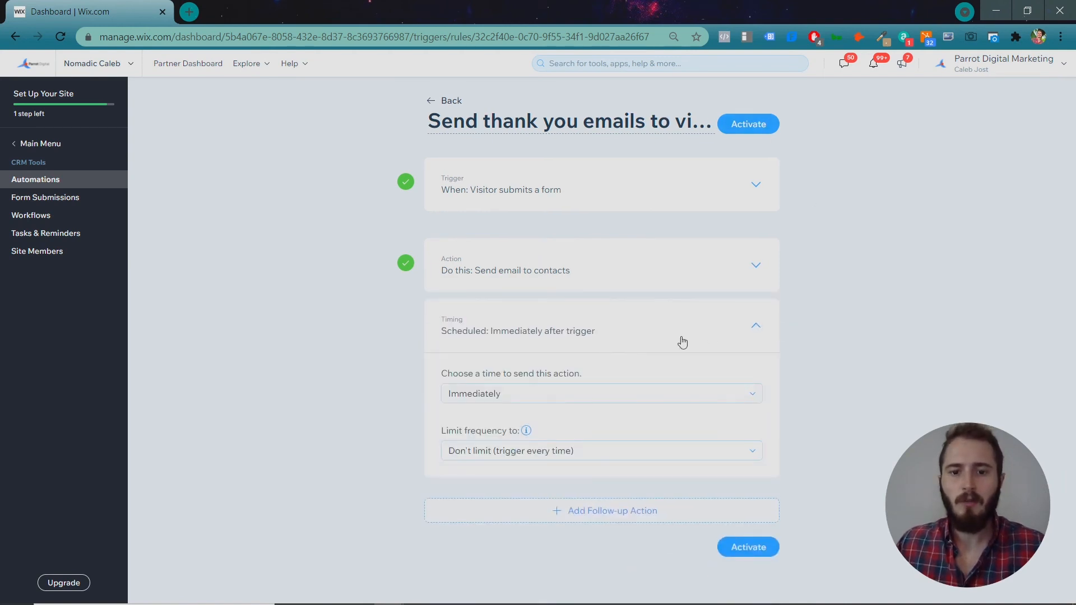
click(600, 264)
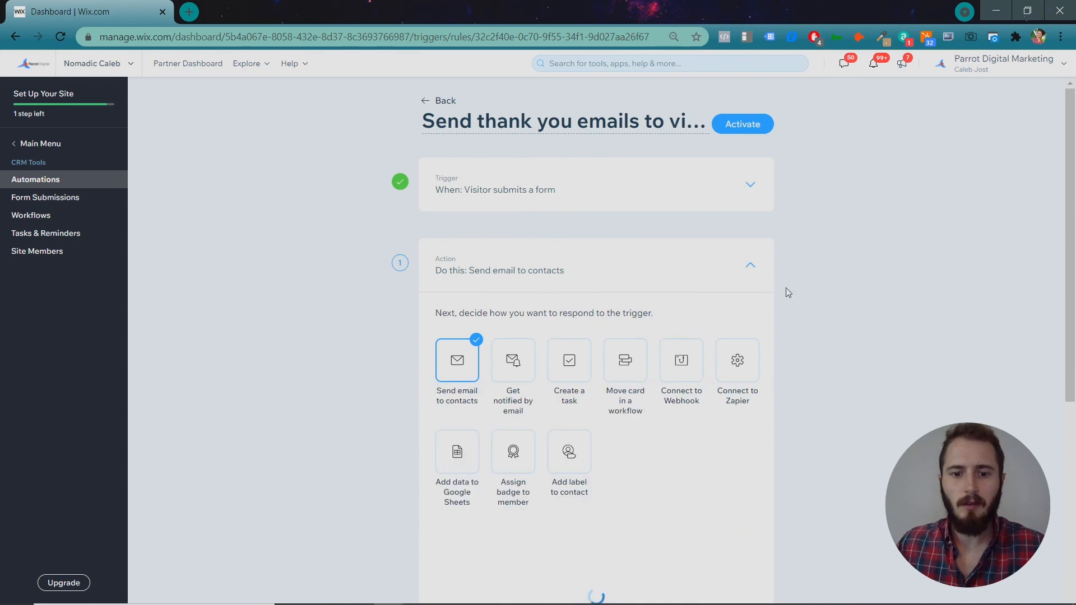
scroll(down, 3)
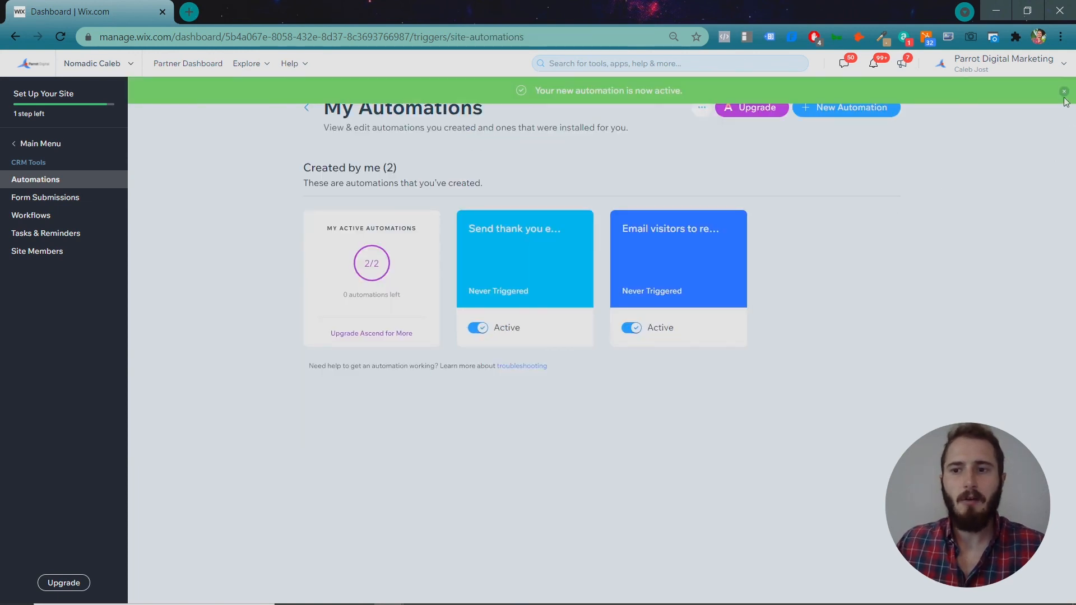
Activate the thank-you automation and dismiss the now-active banner
click(1063, 91)
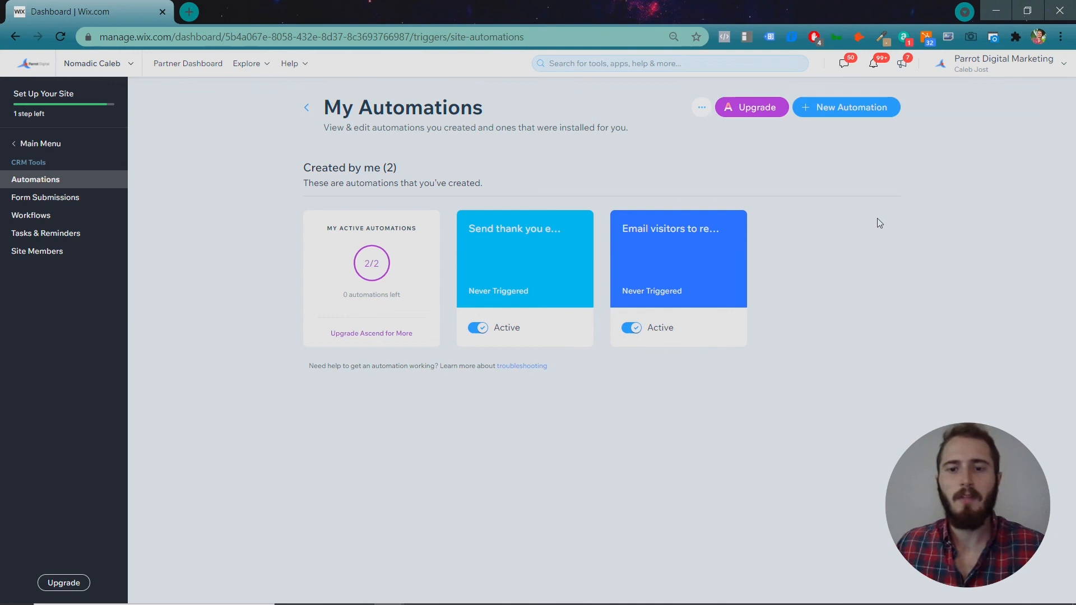
mouse_move(858, 235)
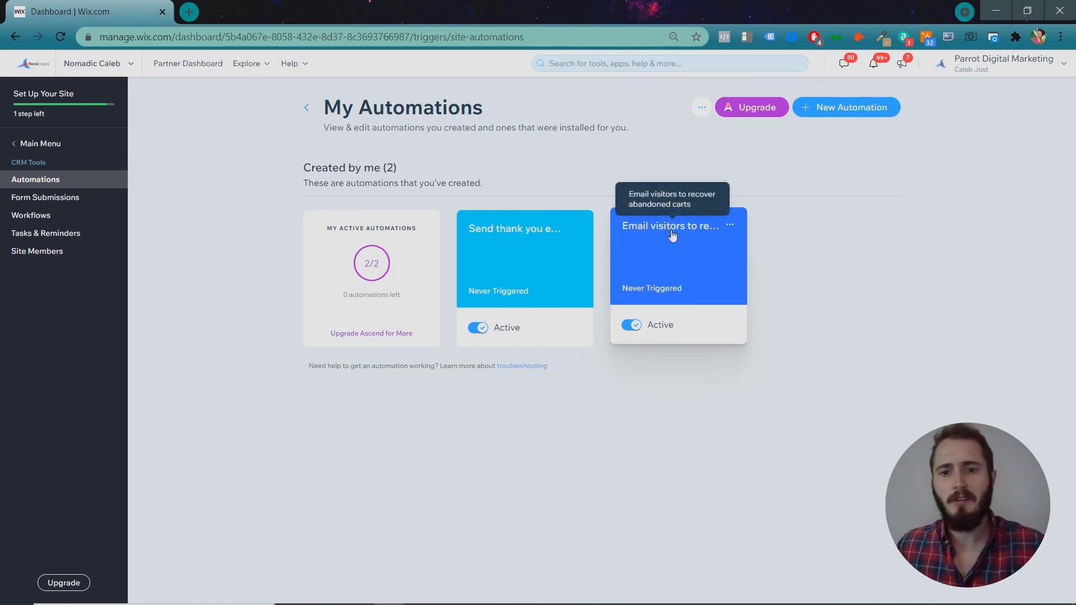
mouse_move(480, 239)
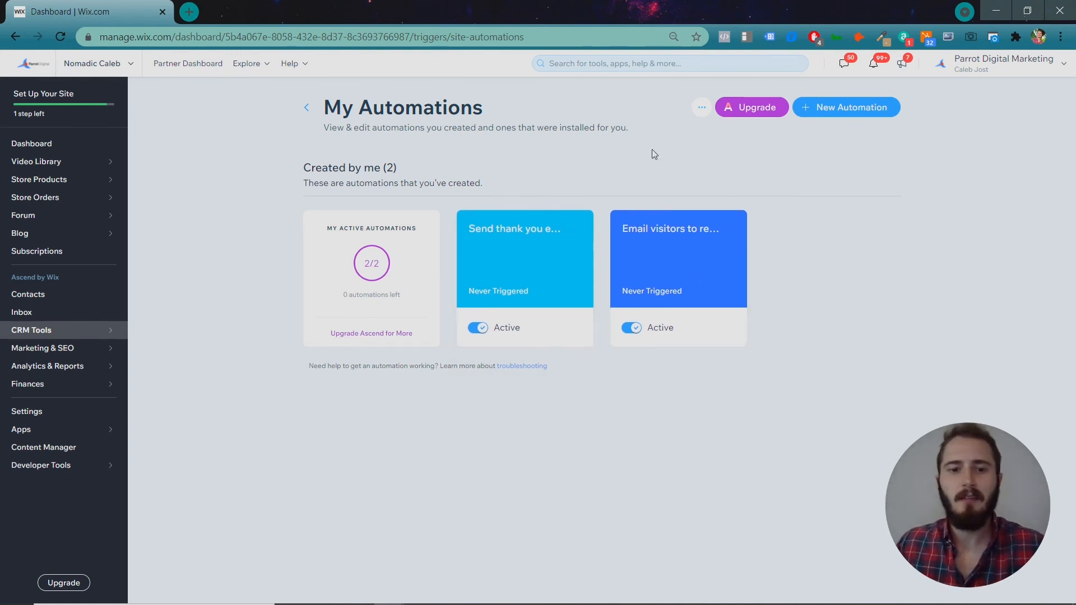
mouse_move(217, 342)
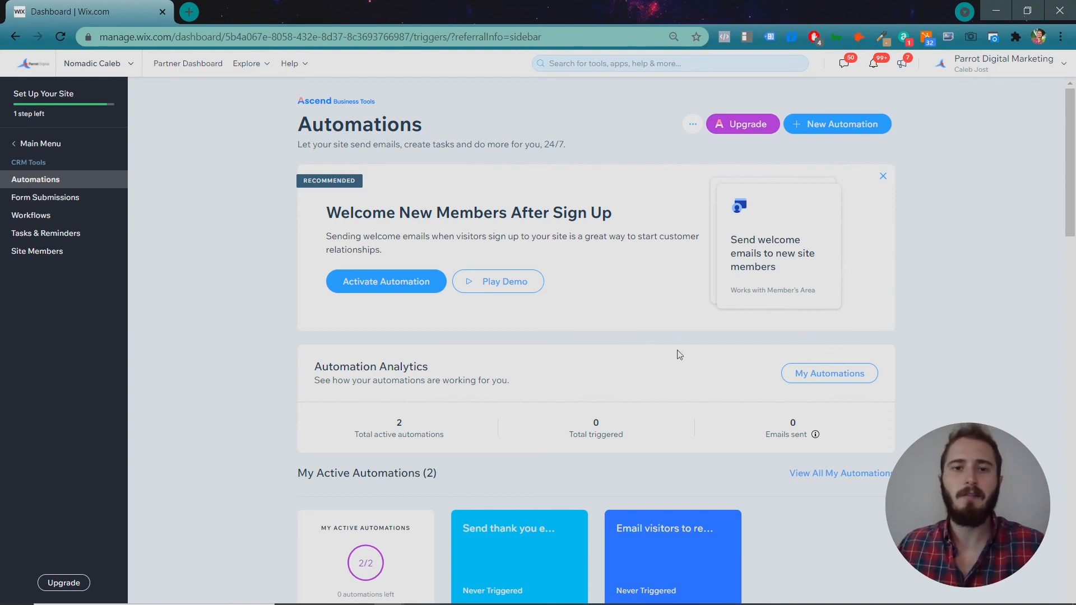
Review My Active Automations on the overview, now listing 2 active automations
scroll(down, 3)
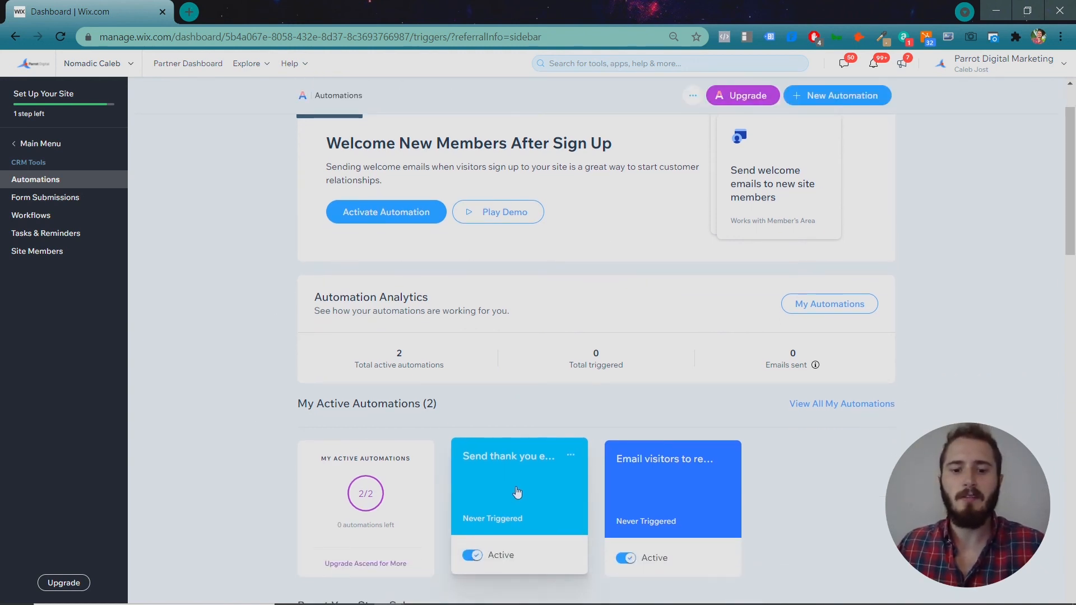